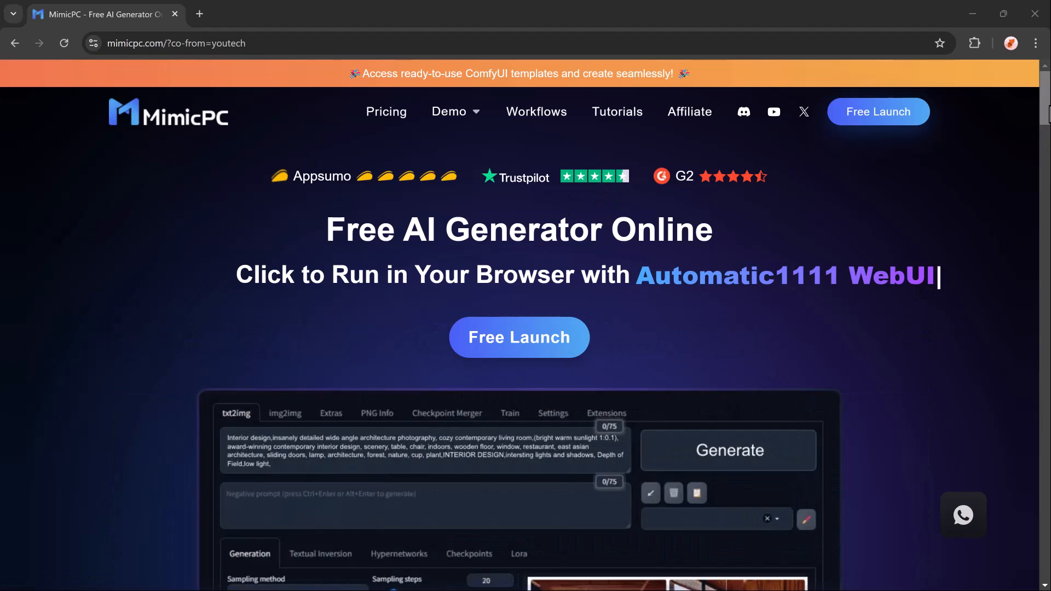
# - Browse the MimicPC page and enter the app dashboard via Free Launch
pyautogui.scroll(-3)
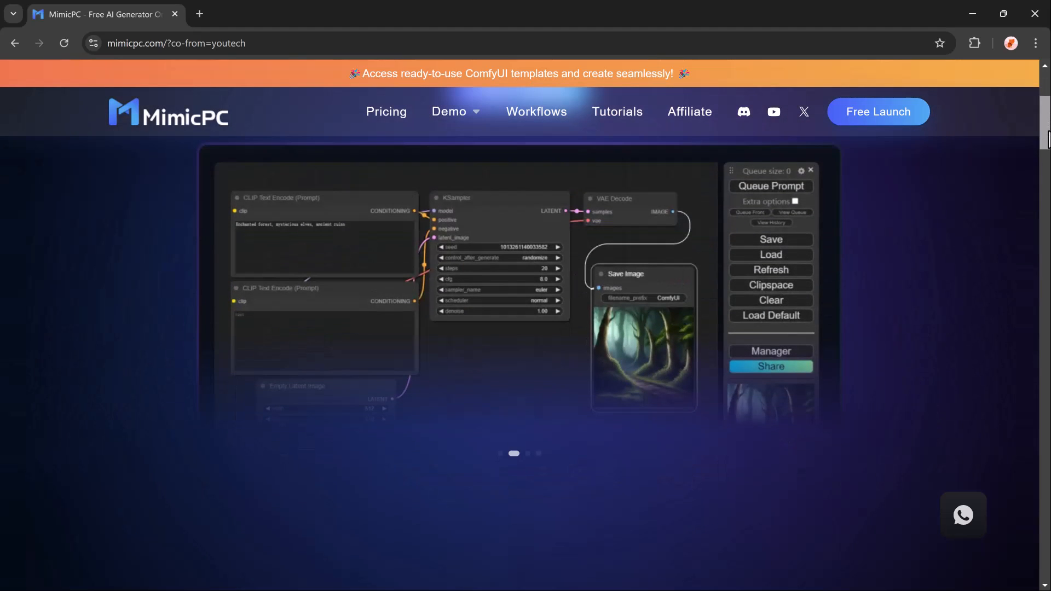
pyautogui.scroll(-3)
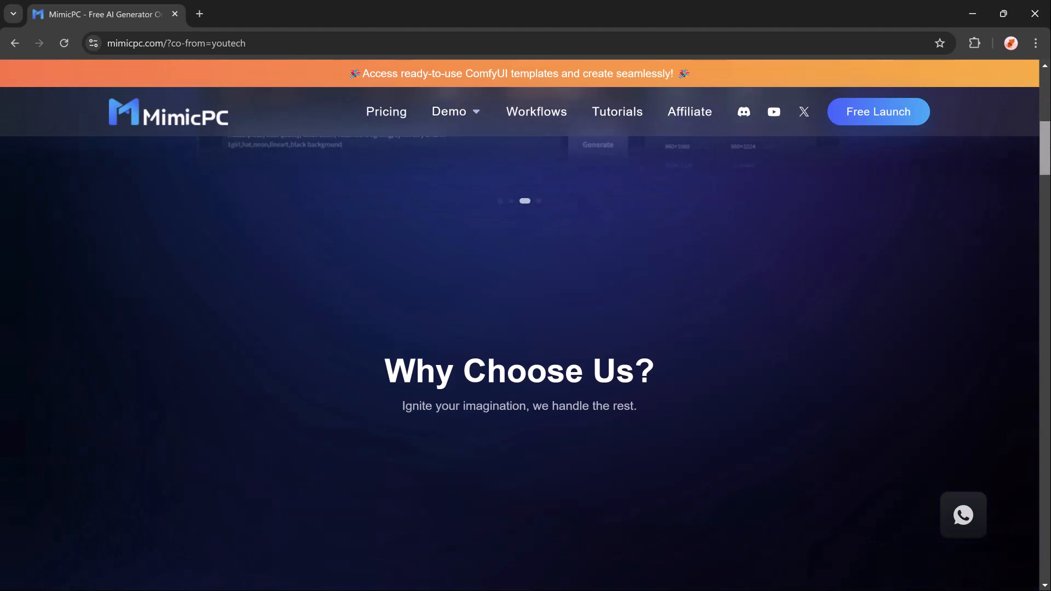
pyautogui.scroll(-3)
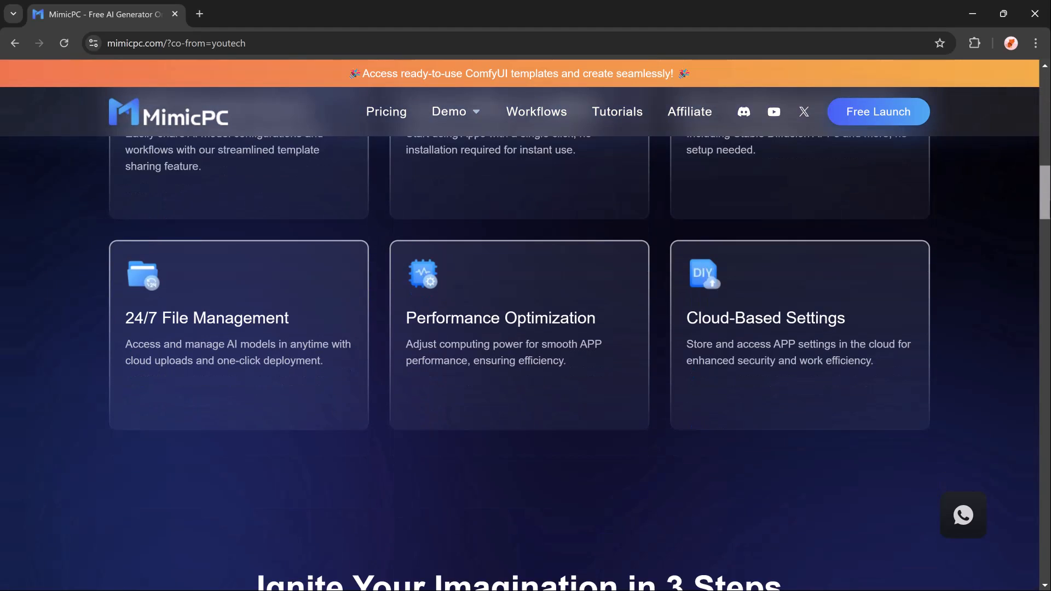
pyautogui.scroll(-3)
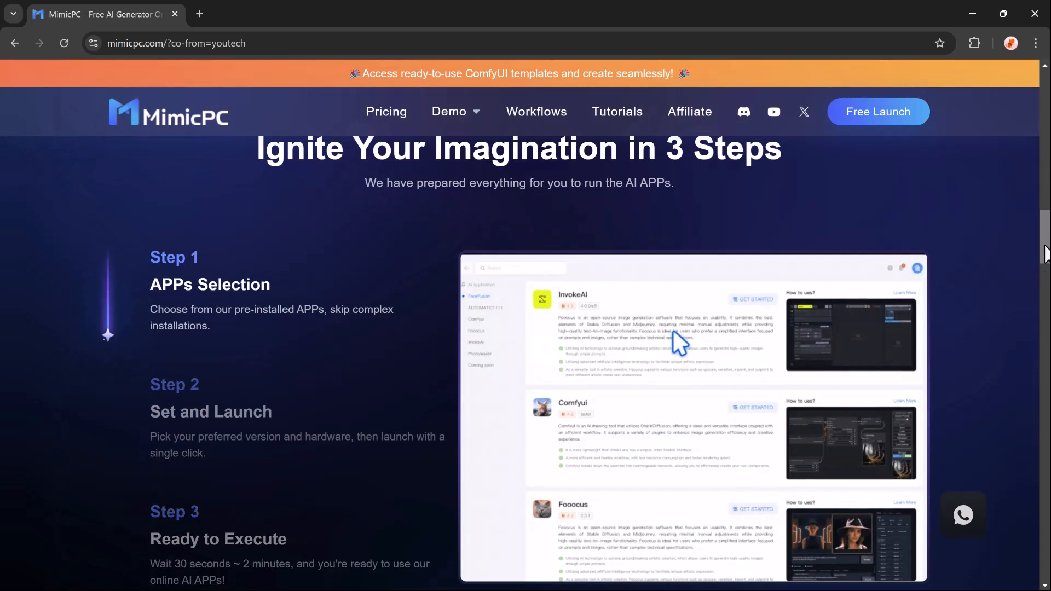
pyautogui.scroll(-3)
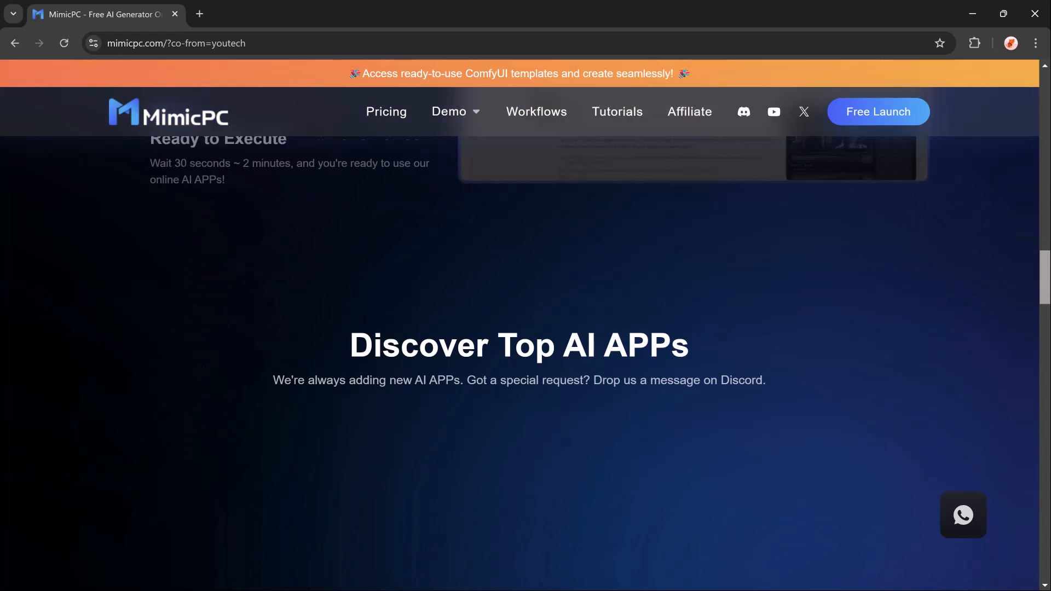
pyautogui.scroll(-3)
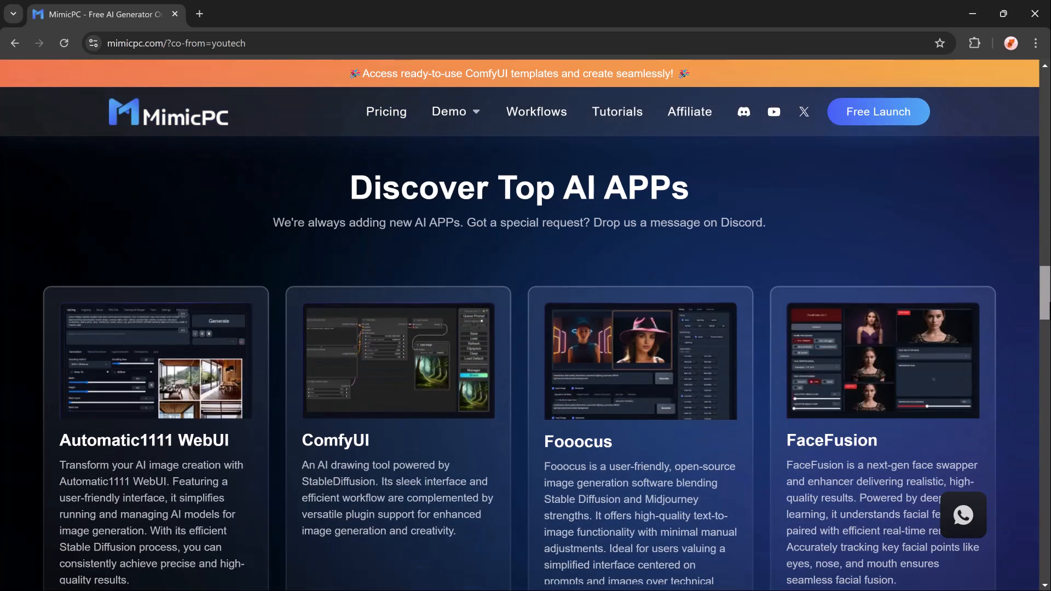
pyautogui.scroll(-3)
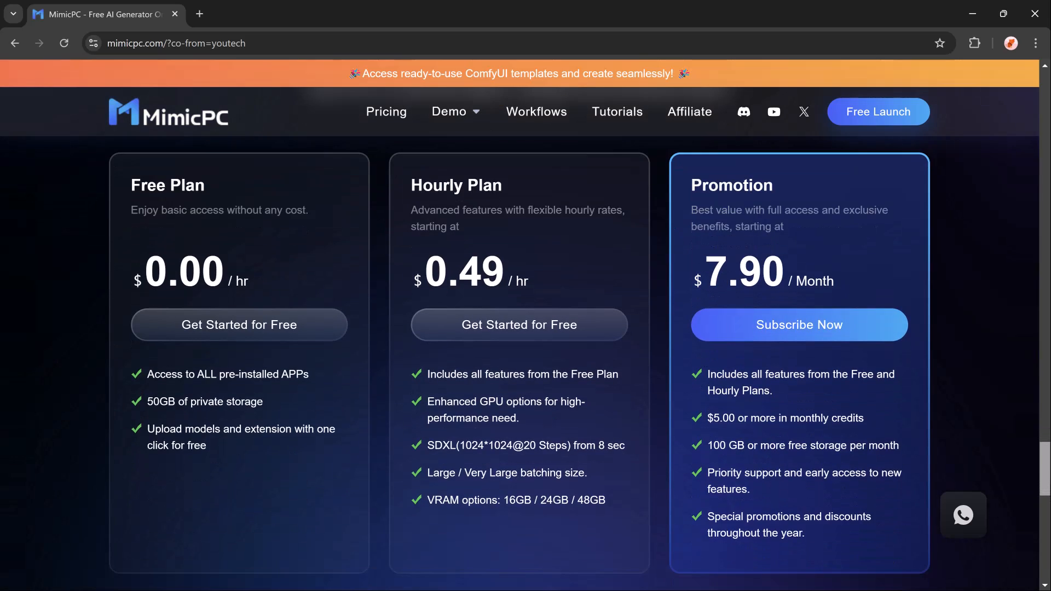
pyautogui.scroll(3)
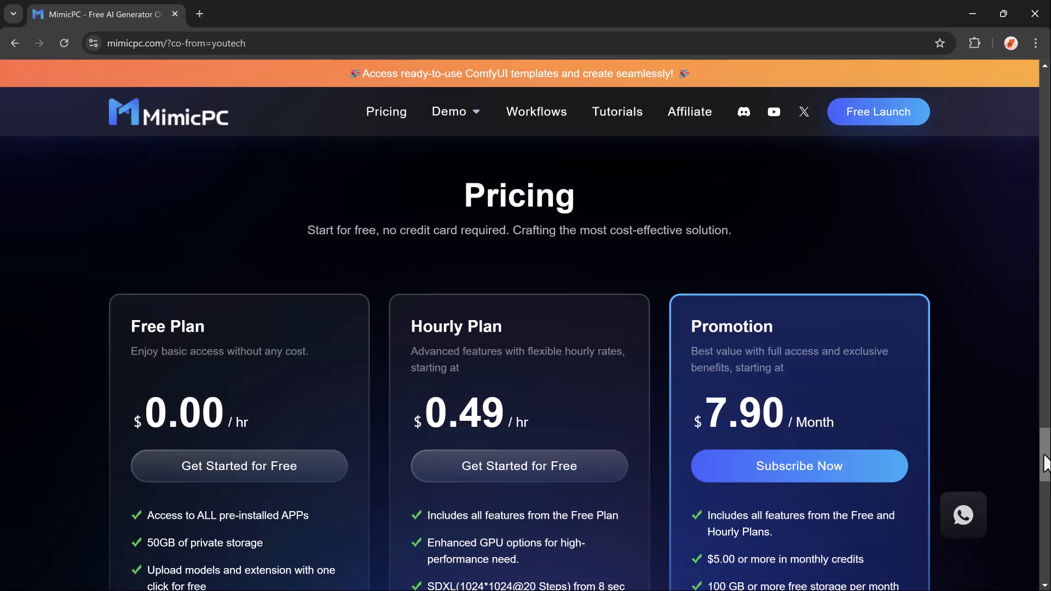
pyautogui.scroll(-3)
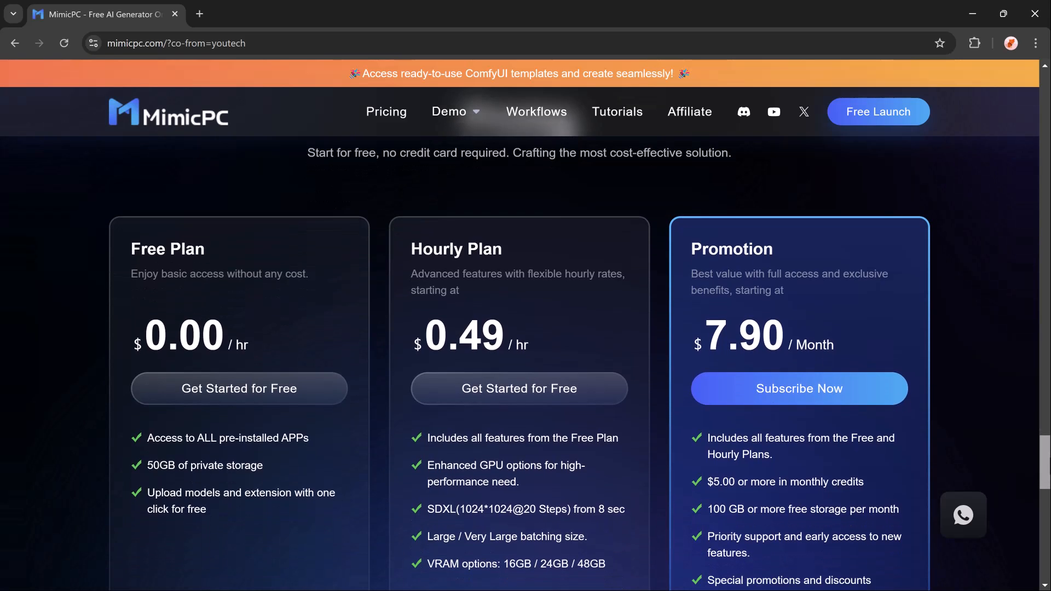
pyautogui.scroll(-3)
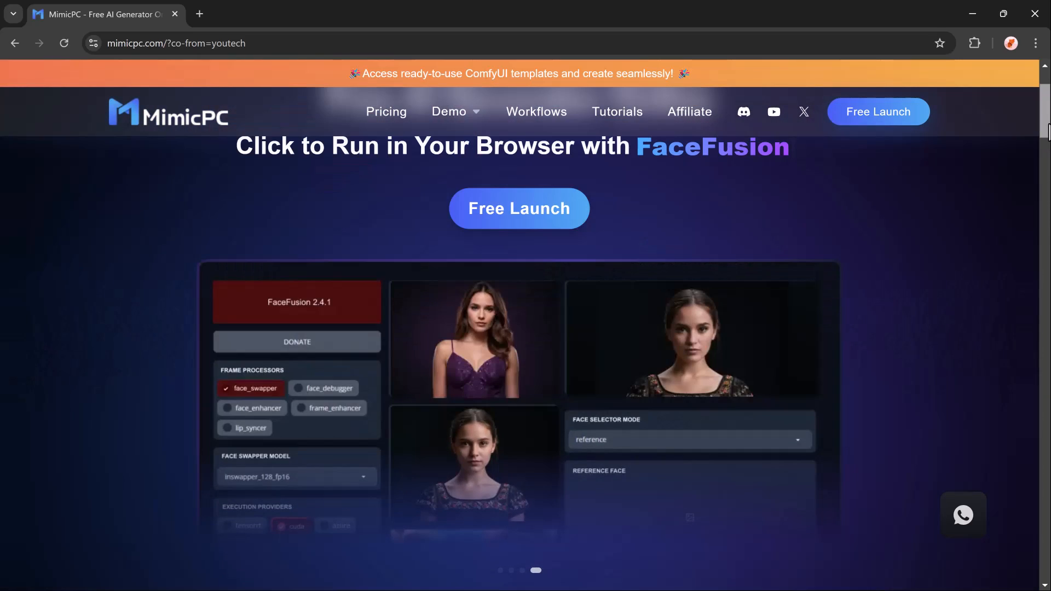
pyautogui.moveTo(989, 243)
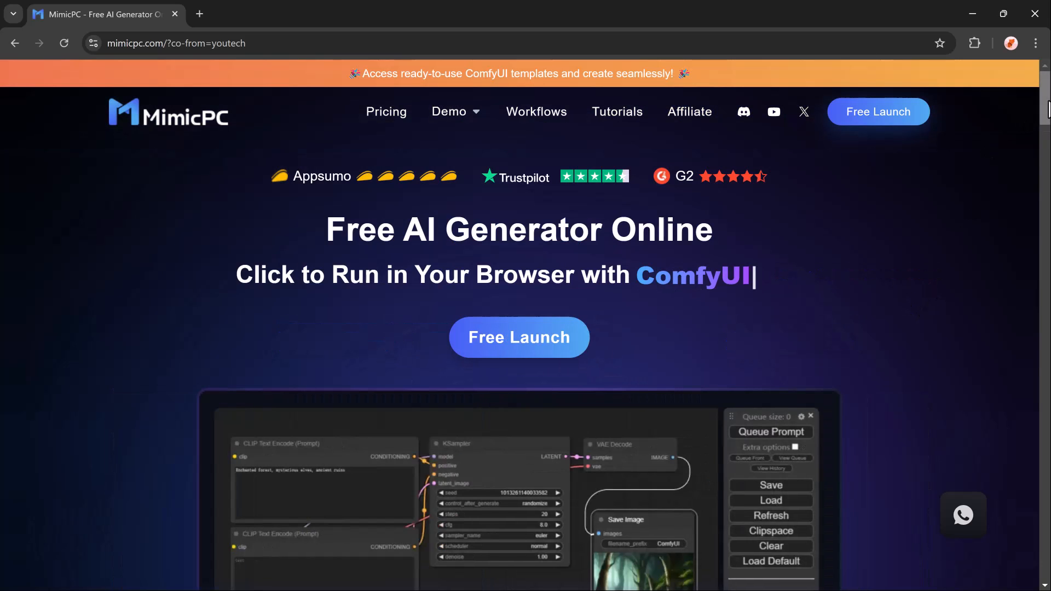
pyautogui.click(518, 337)
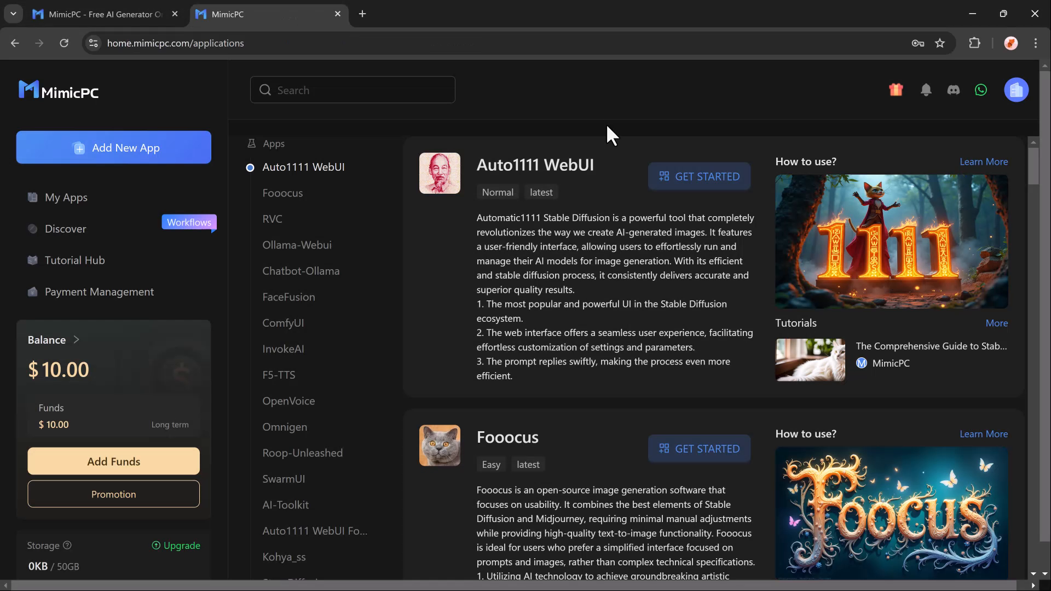
pyautogui.moveTo(485, 169)
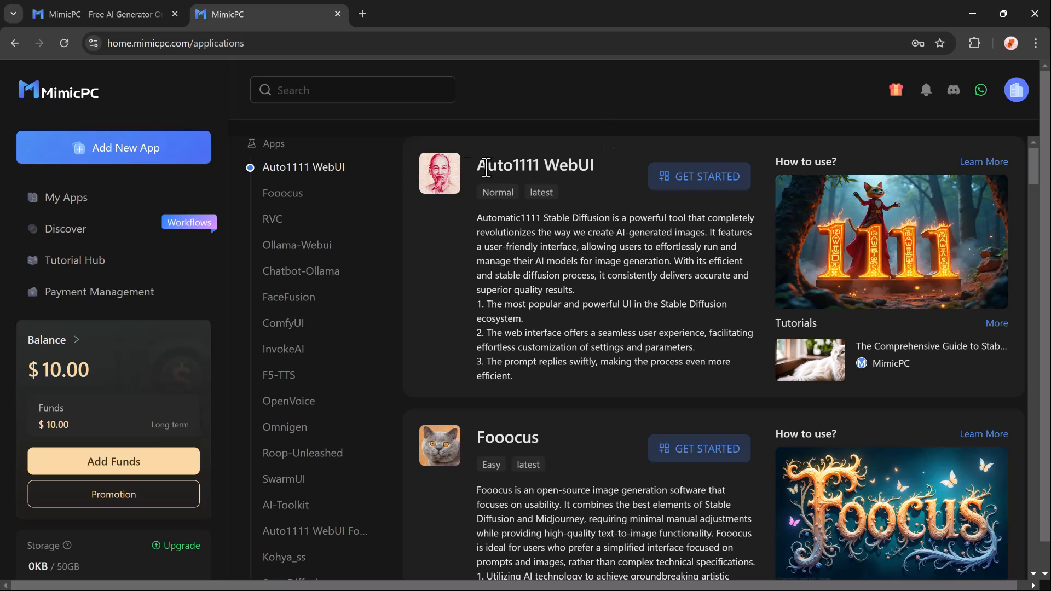
# - Start Auto1111 WebUI at the latest version on Large hardware with Create & Start
pyautogui.click(699, 176)
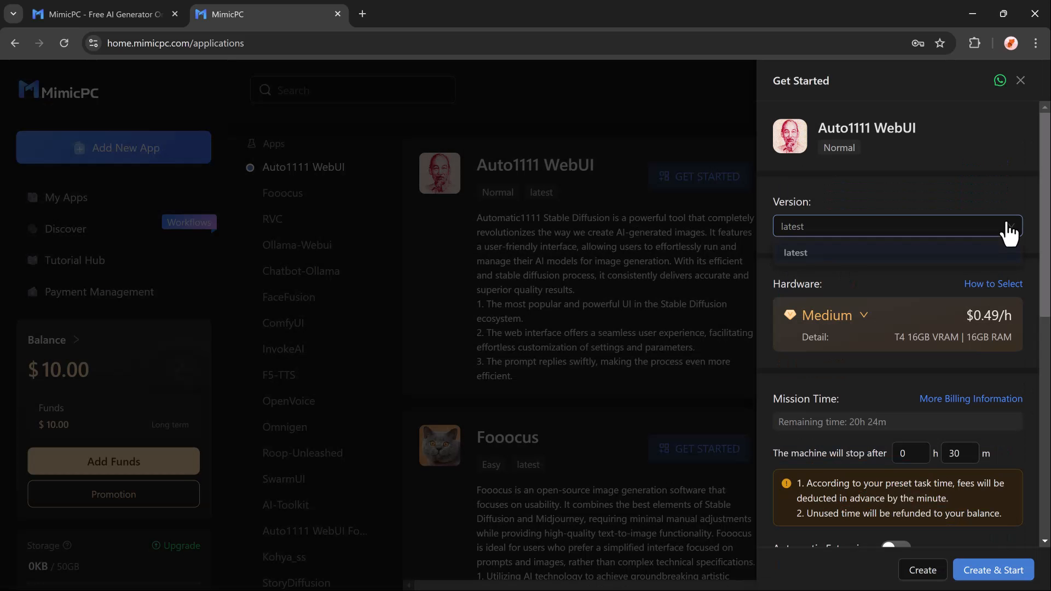
pyautogui.click(795, 253)
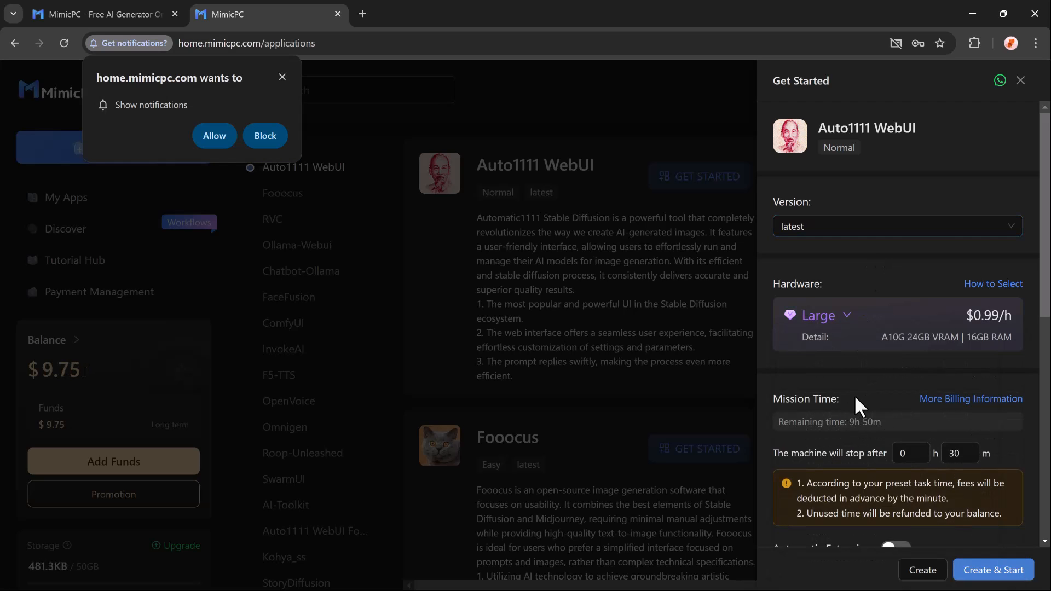
pyautogui.scroll(-3)
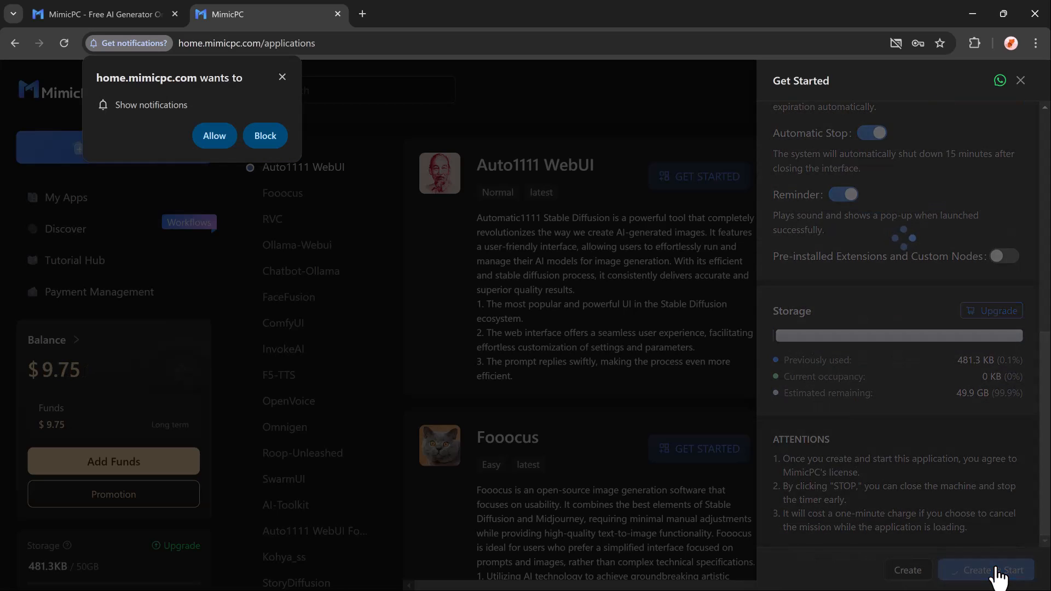
pyautogui.click(985, 569)
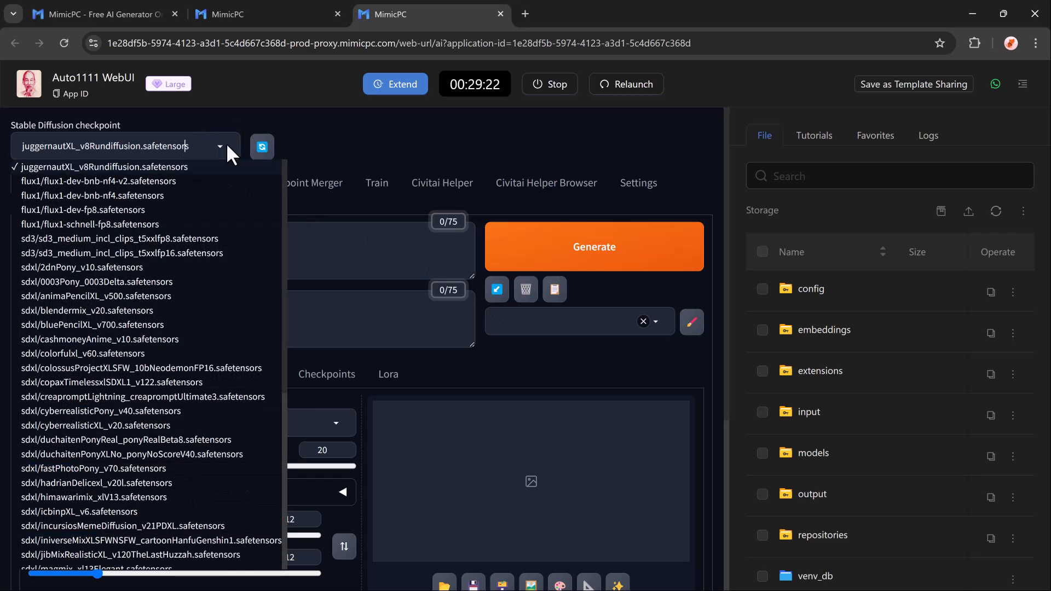
# - Choose sdxl/hadrianDelicexl_v20l.safetensors from the Stable Diffusion checkpoint list
pyautogui.scroll(-3)
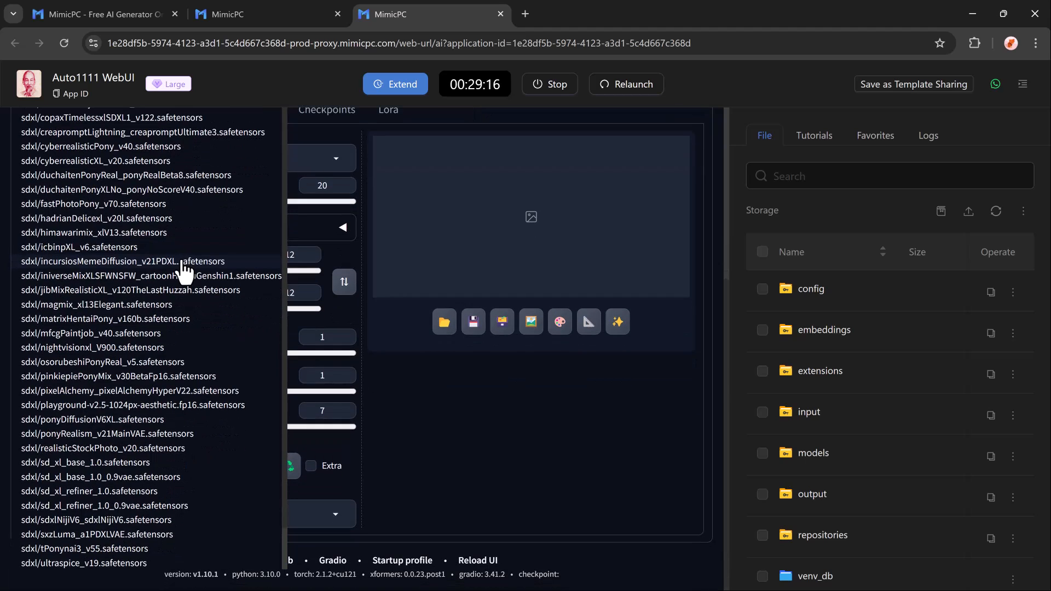
pyautogui.moveTo(107, 221)
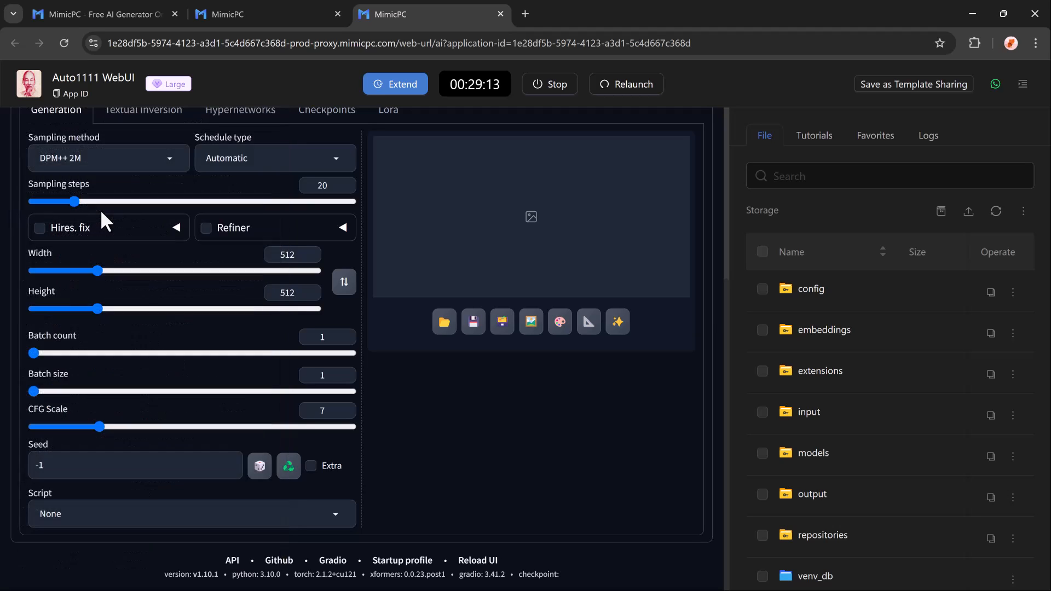
pyautogui.scroll(3)
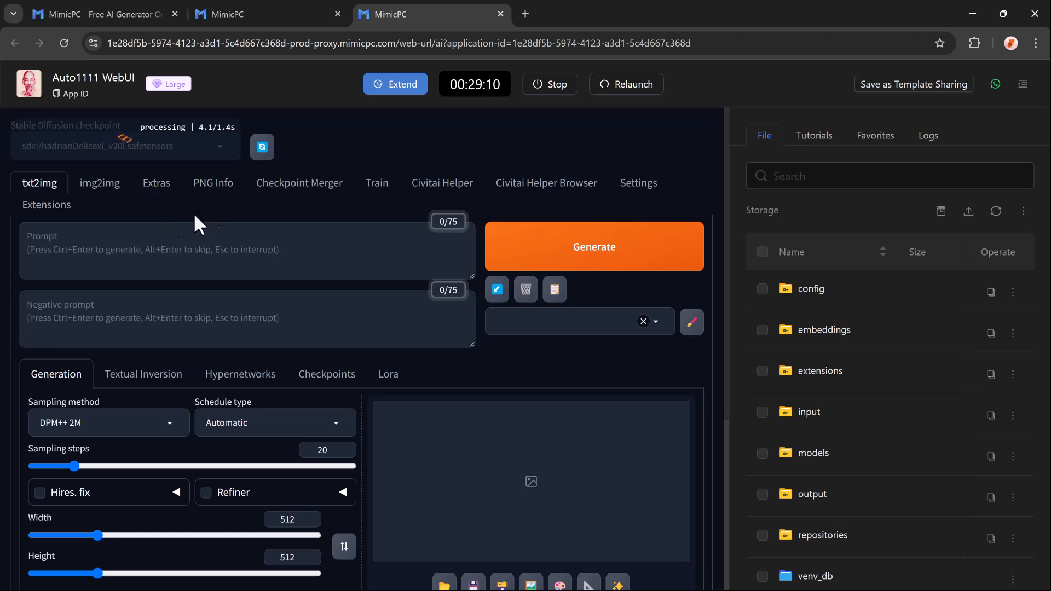
# - Enter the studio-portrait prompt and a negative prompt excluding harsh lighting and clutter
pyautogui.click(249, 252)
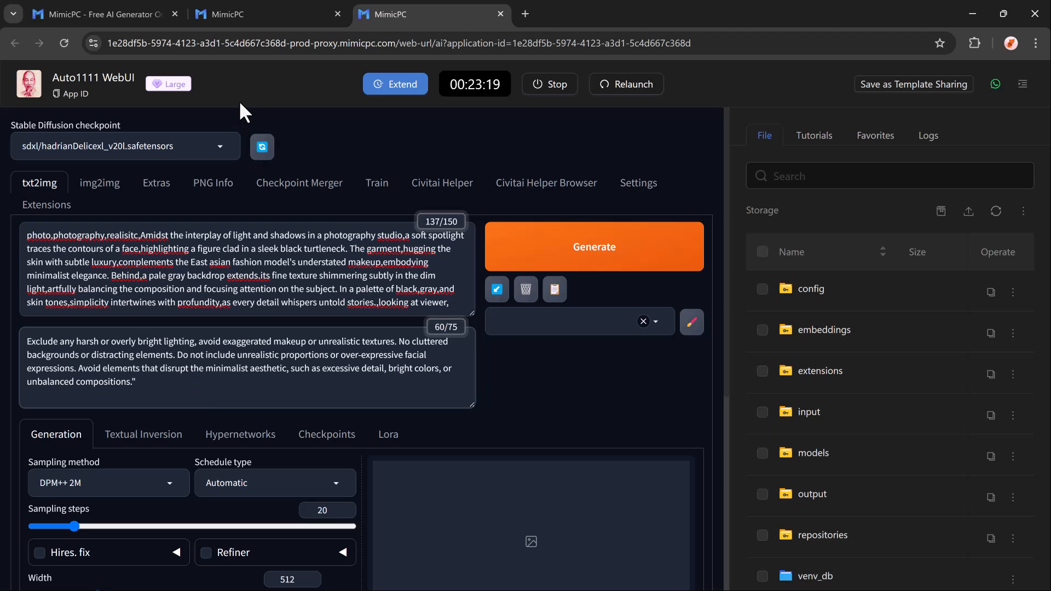
pyautogui.moveTo(199, 387)
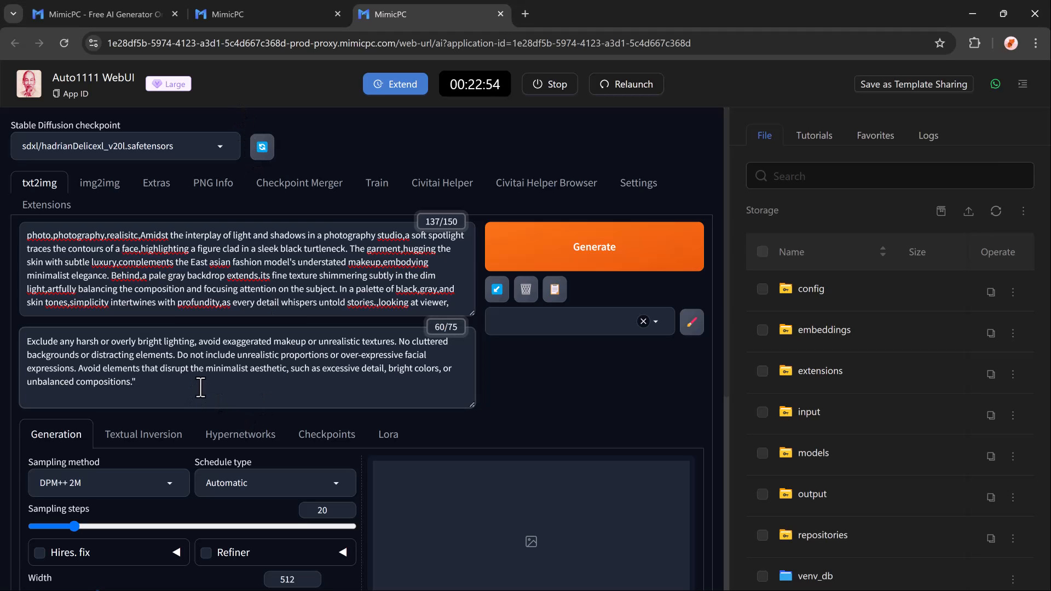
pyautogui.scroll(-3)
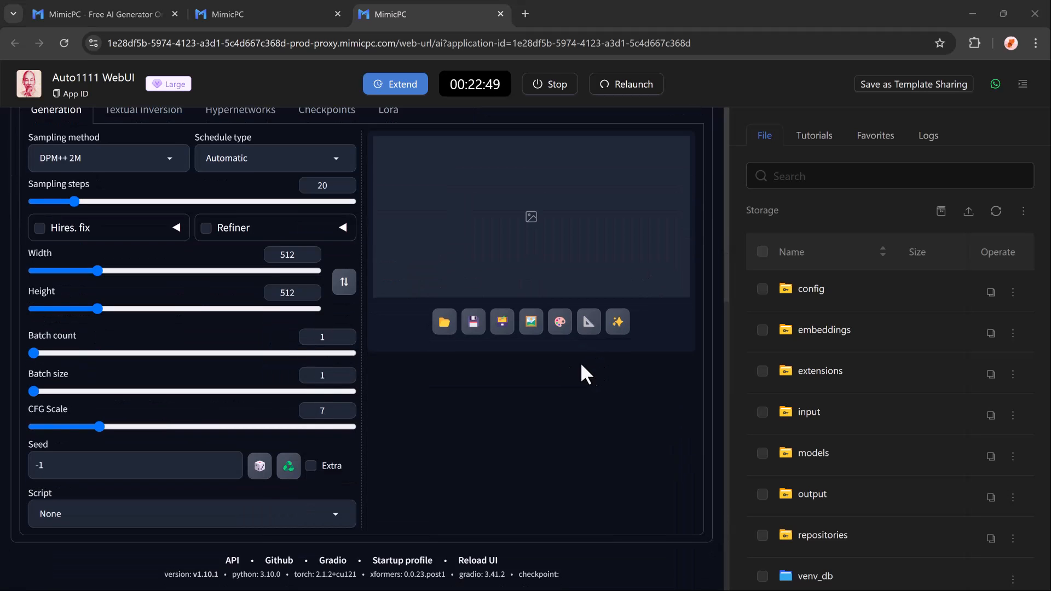
# - Set sampling method DPM++ 2M with Karras schedule type
pyautogui.scroll(3)
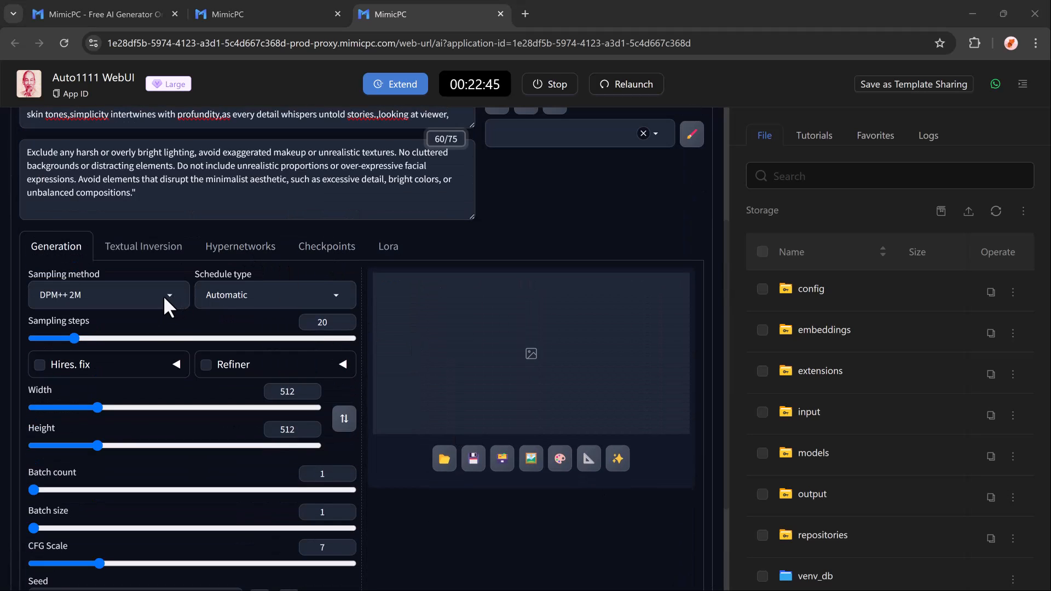
pyautogui.moveTo(138, 241)
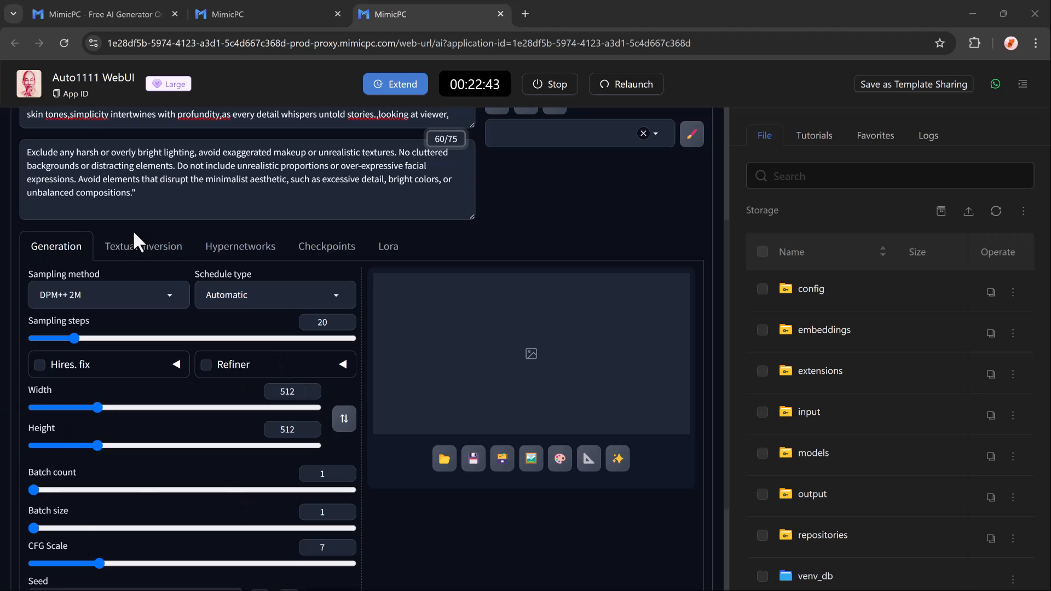
pyautogui.click(168, 294)
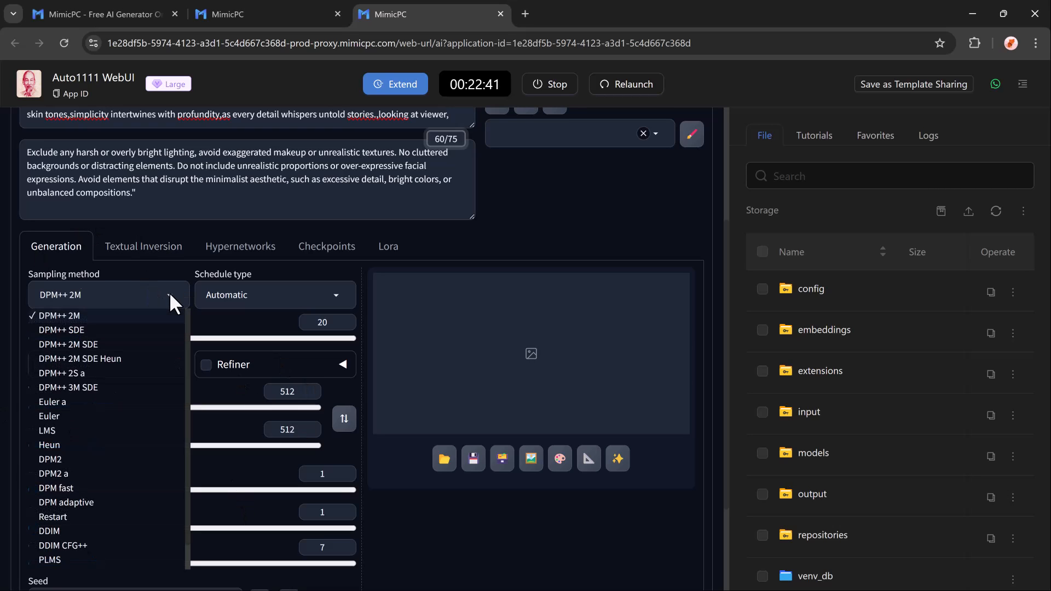
pyautogui.moveTo(104, 326)
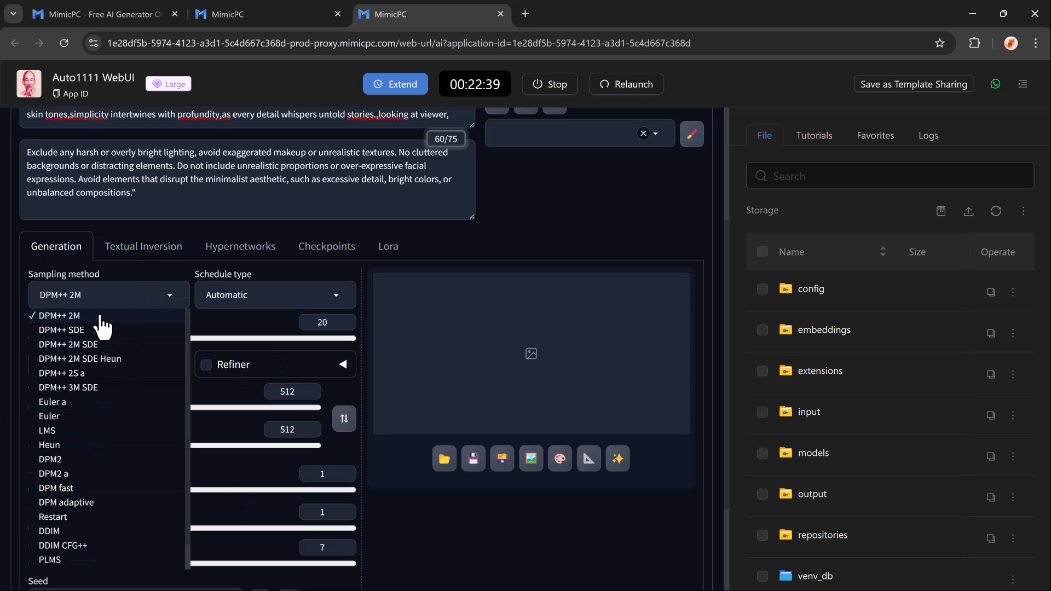
pyautogui.click(58, 315)
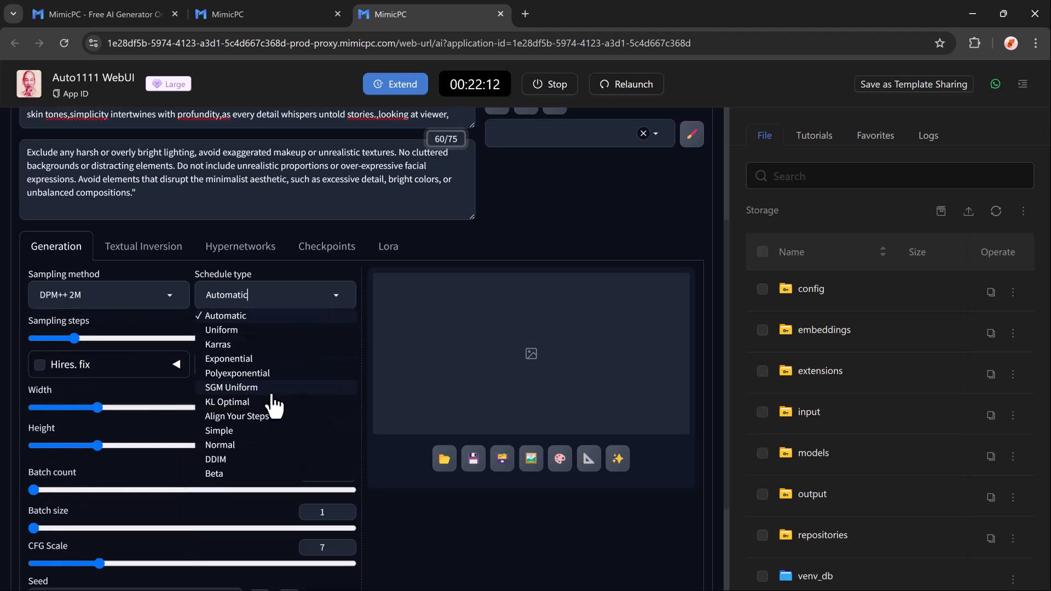
pyautogui.click(218, 344)
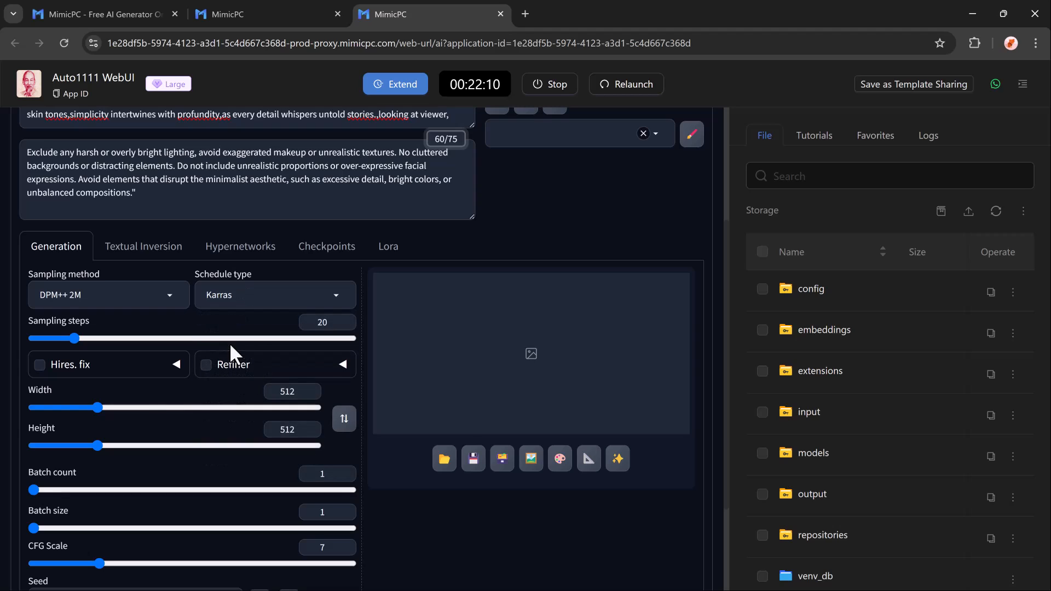
pyautogui.moveTo(174, 385)
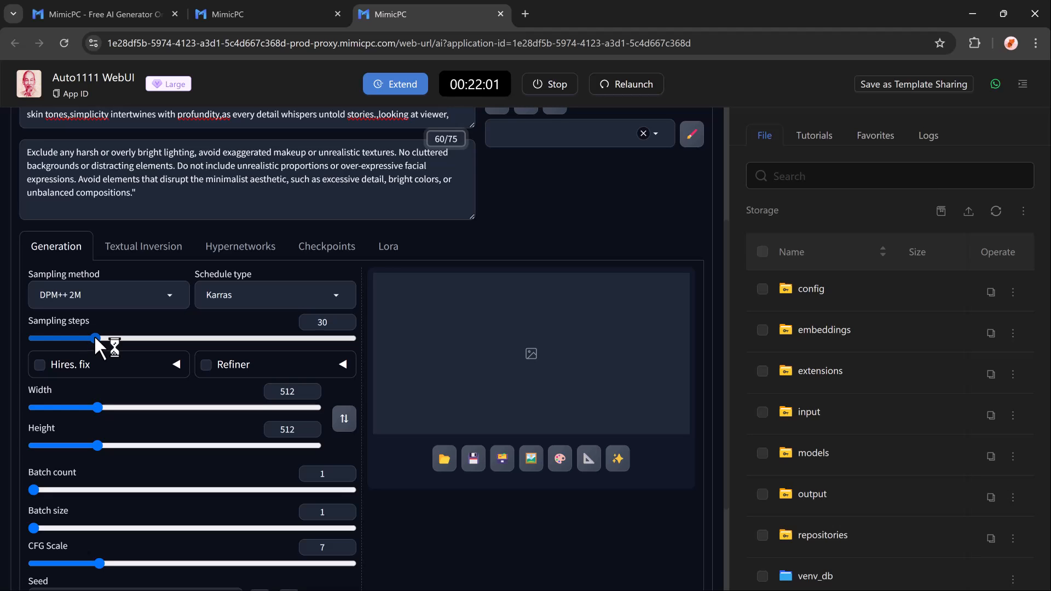
# - Set 30 steps, 904x992 size, batch size 3 and CFG scale 9
pyautogui.scroll(-3)
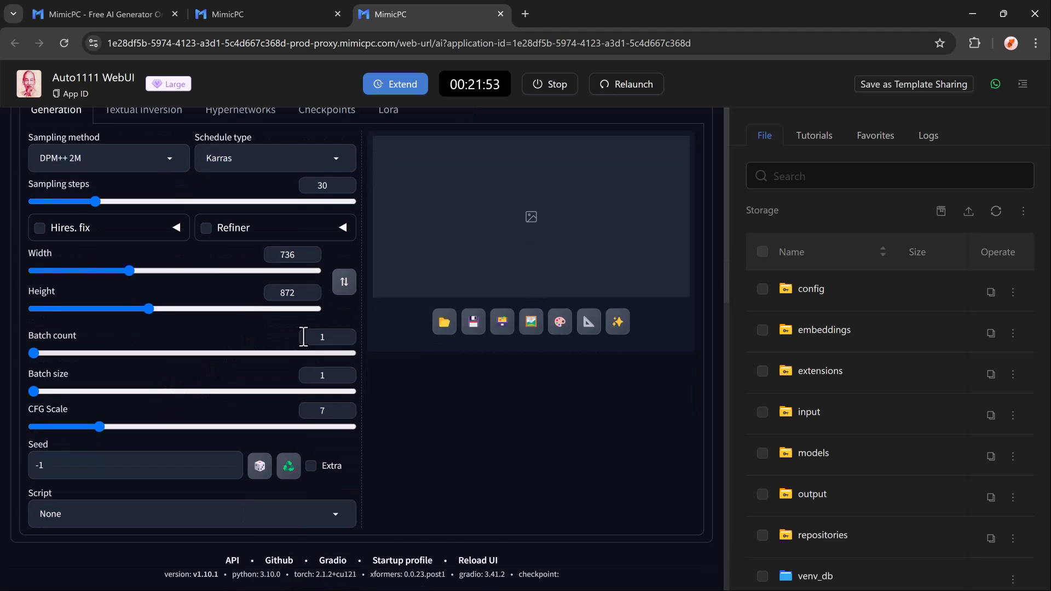
pyautogui.moveTo(344, 281)
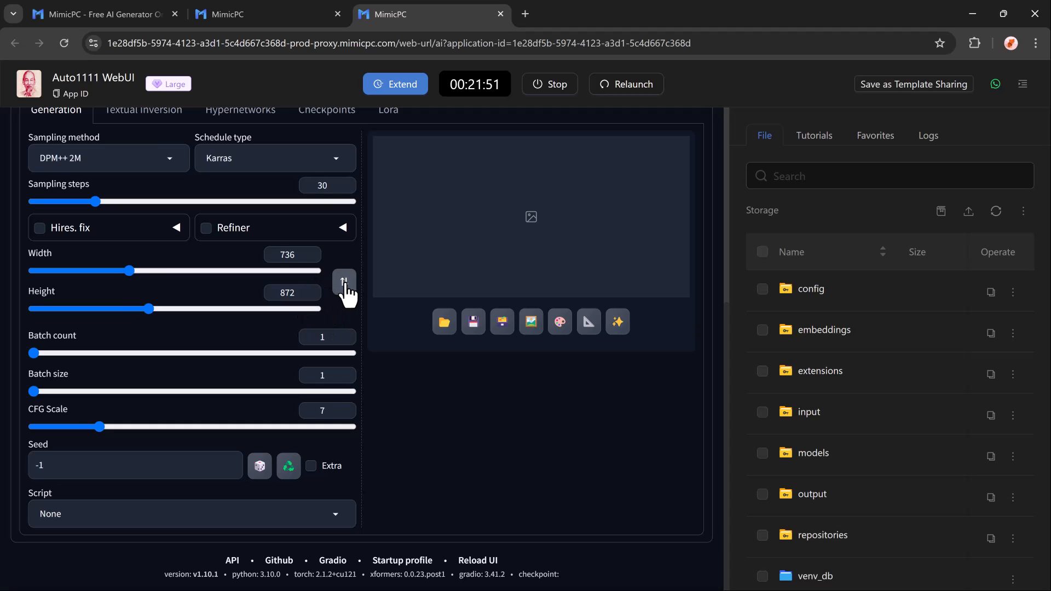
pyautogui.click(343, 281)
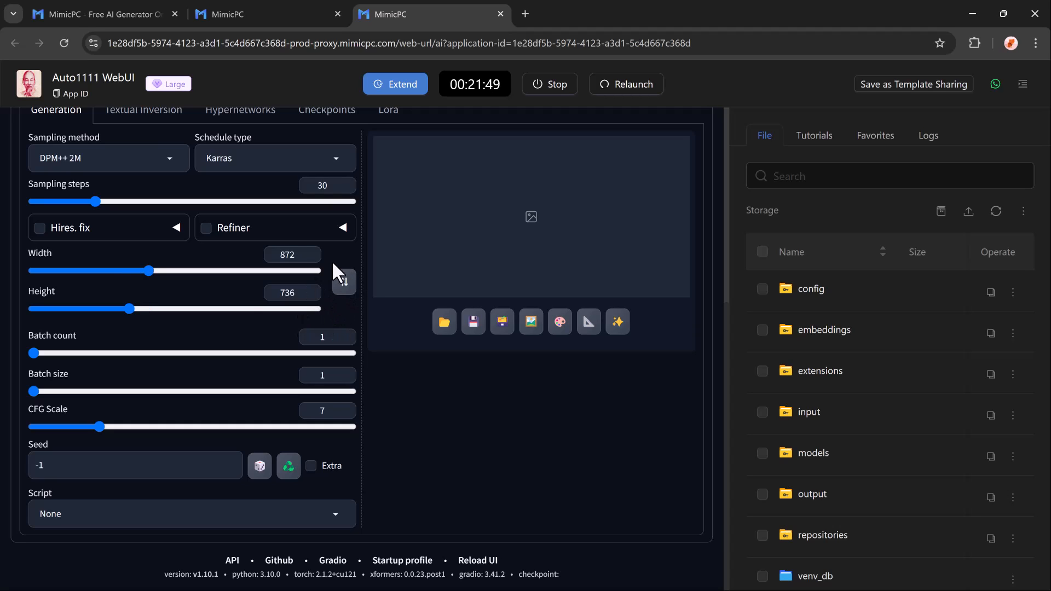
pyautogui.click(343, 281)
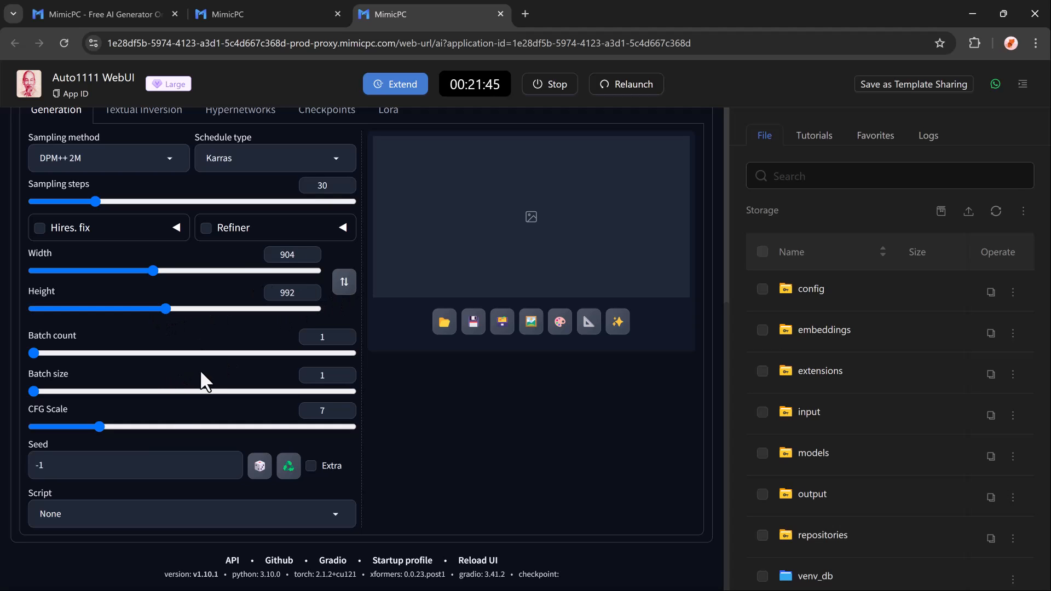
pyautogui.moveTo(61, 398)
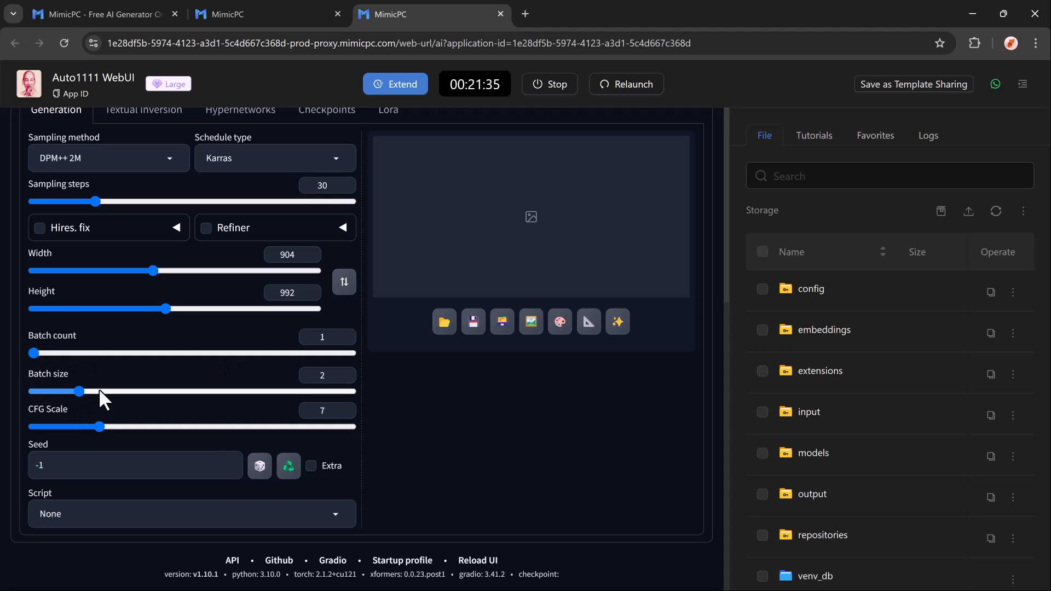
pyautogui.moveTo(136, 395)
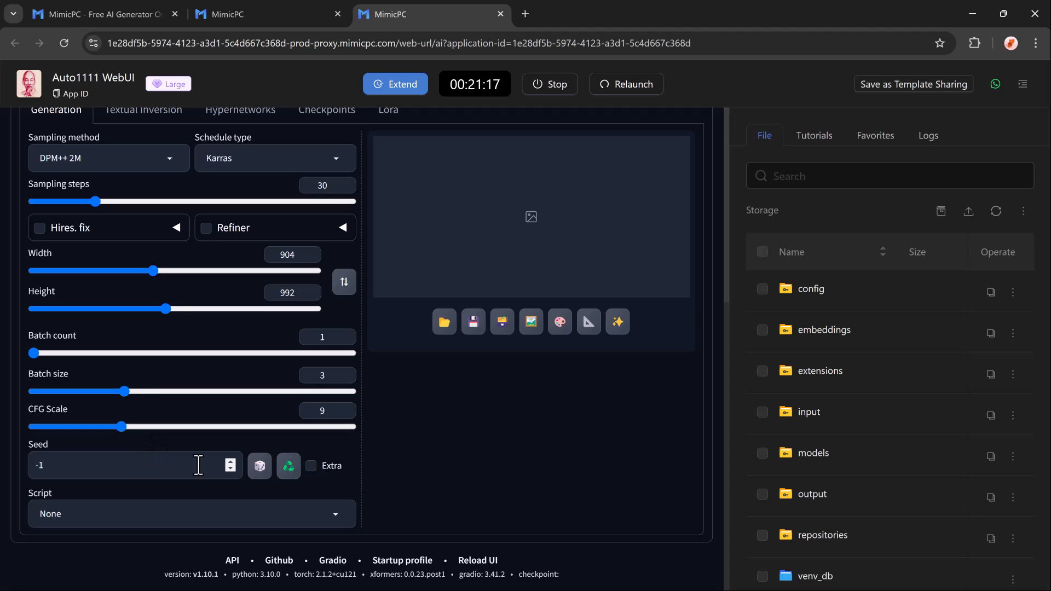
pyautogui.moveTo(333, 477)
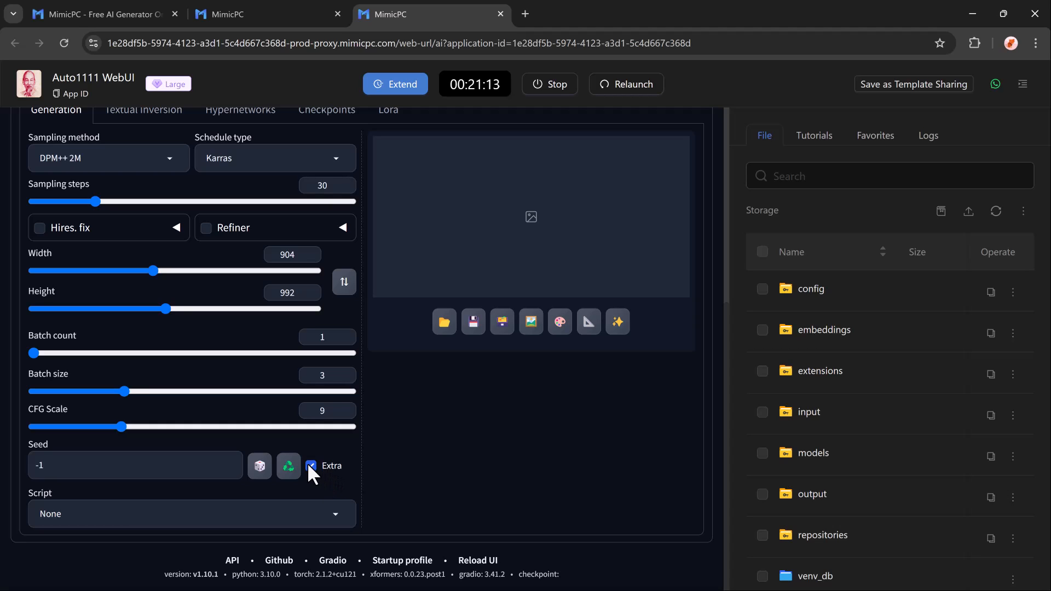
# - Enable extra seed options and Hires. fix with R-ESRGAN 4x+ upscale by 2 to 1808x1984, then generate
pyautogui.click(311, 467)
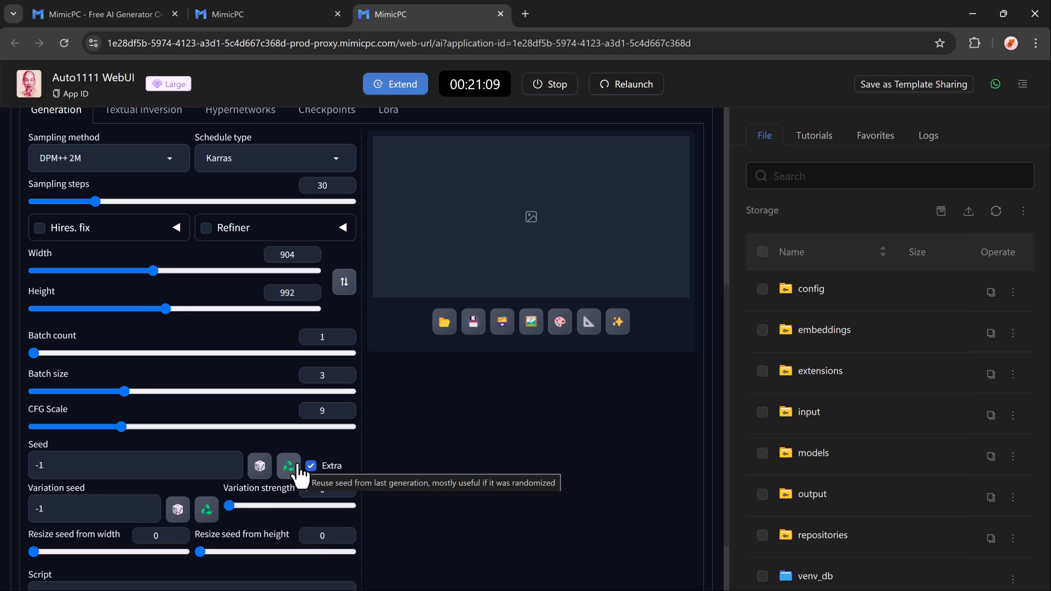
pyautogui.moveTo(178, 509)
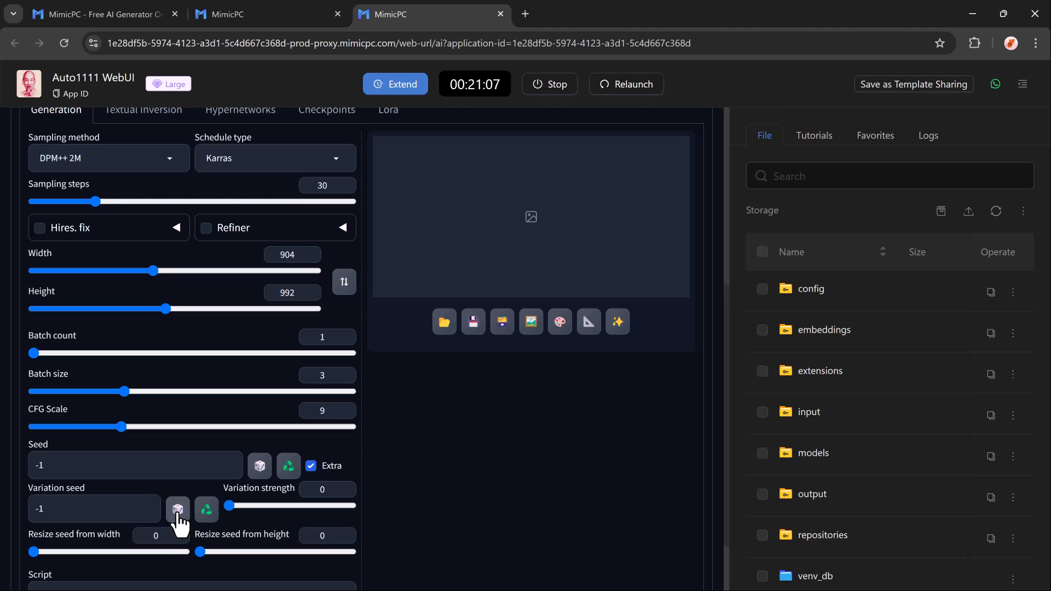
pyautogui.scroll(-3)
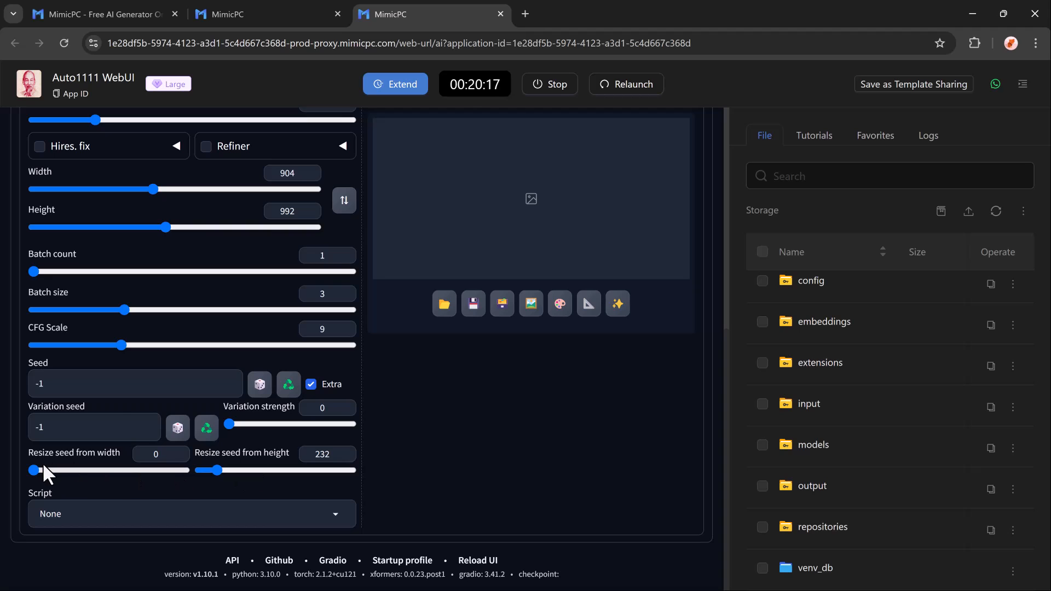
pyautogui.scroll(3)
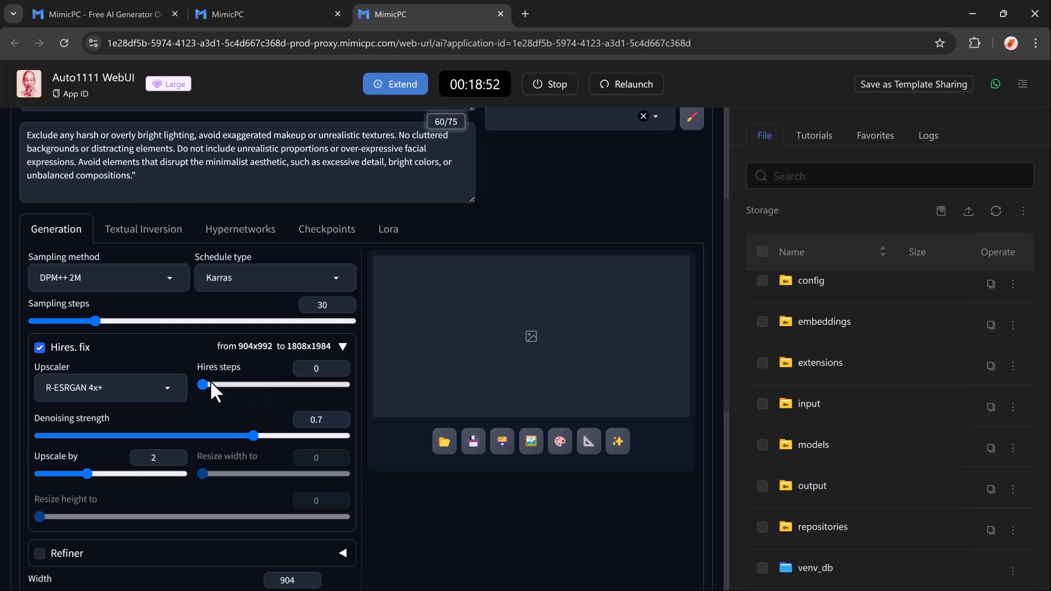
pyautogui.scroll(3)
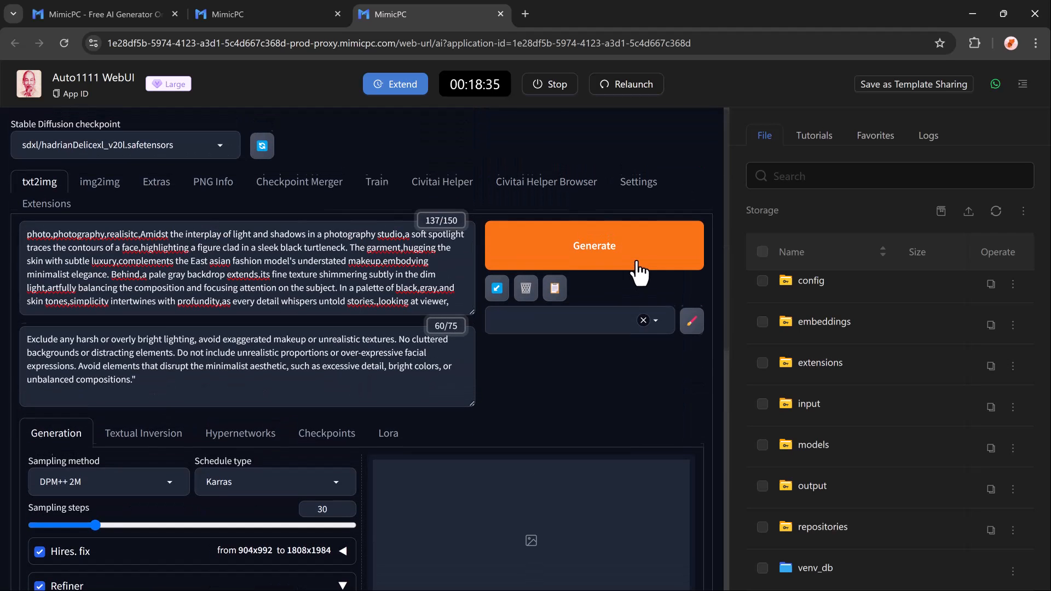
pyautogui.click(593, 244)
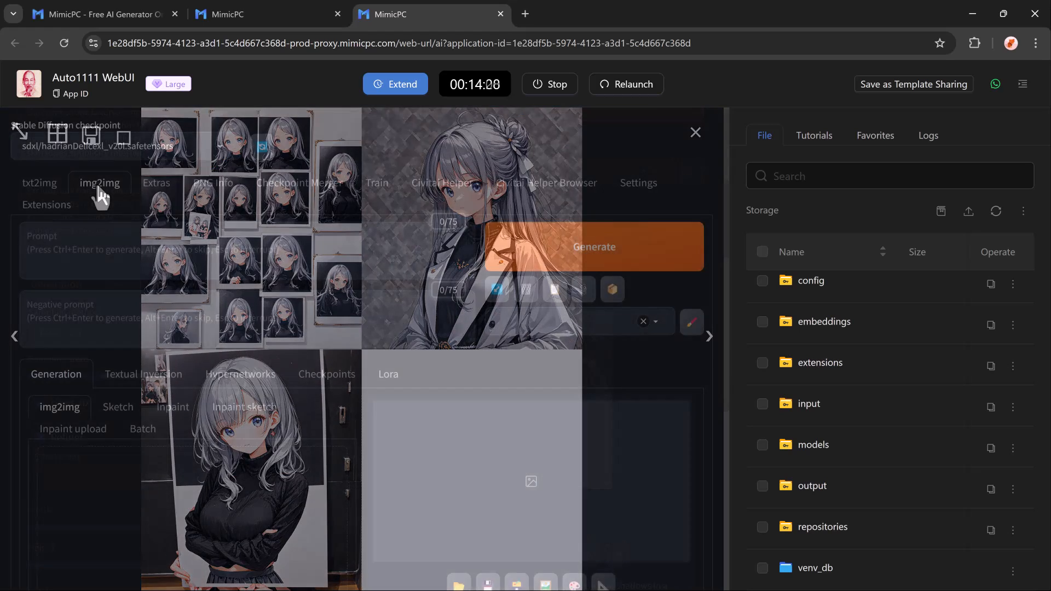
# - Load a blonde woman's portrait as the img2img source image
pyautogui.click(695, 132)
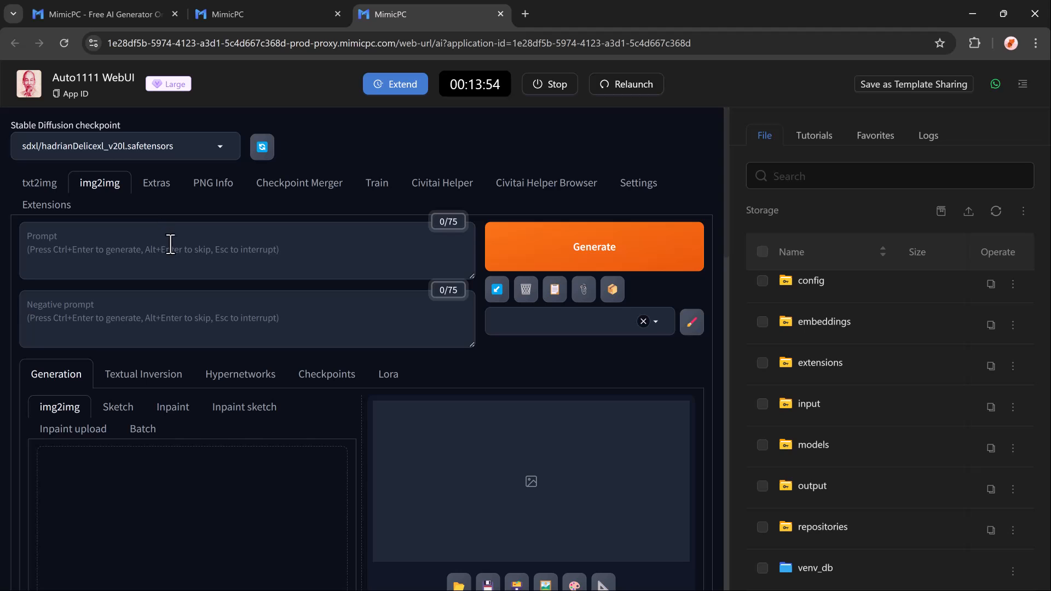
pyautogui.scroll(-3)
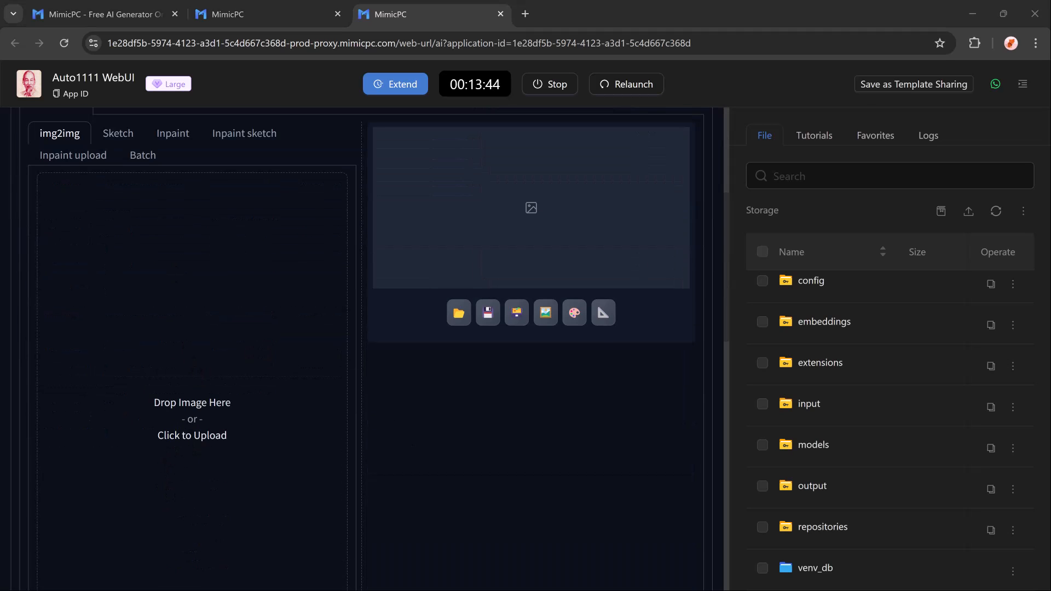
pyautogui.click(191, 435)
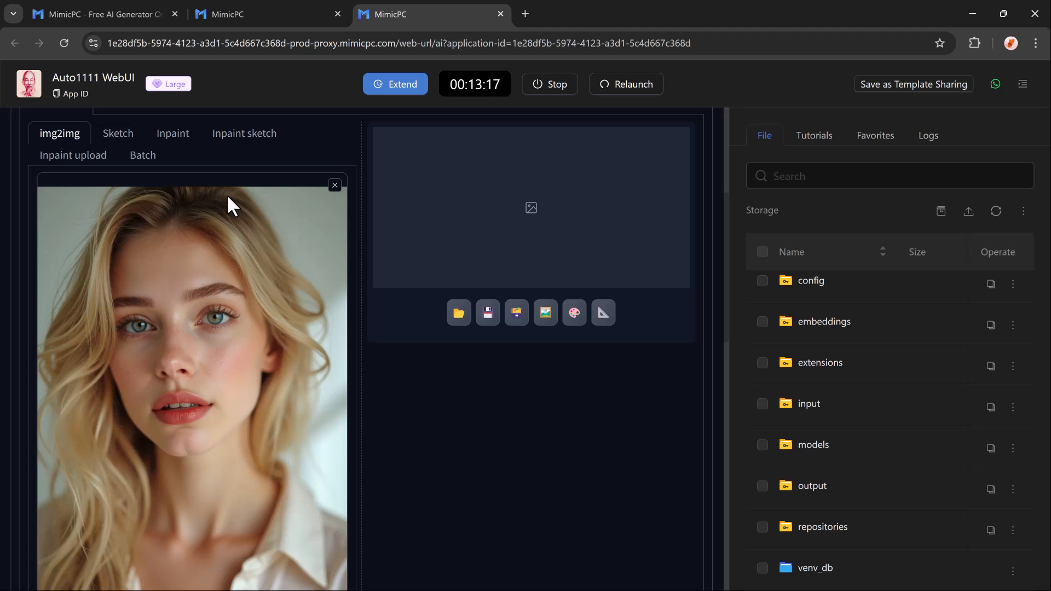
# - Raise img2img sampling steps to 40 and review the remaining settings
pyautogui.scroll(-3)
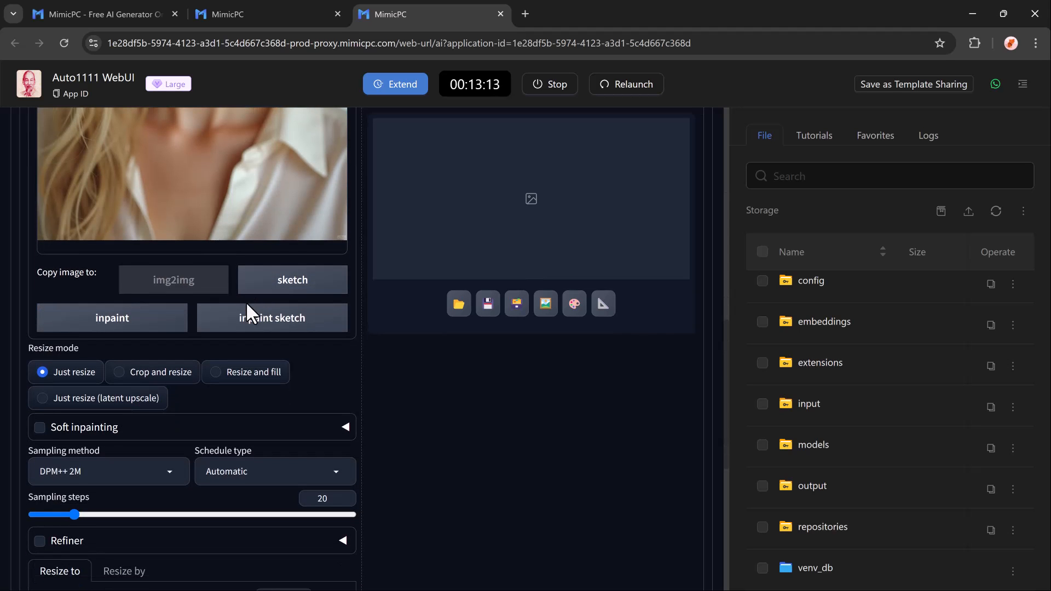
pyautogui.scroll(-3)
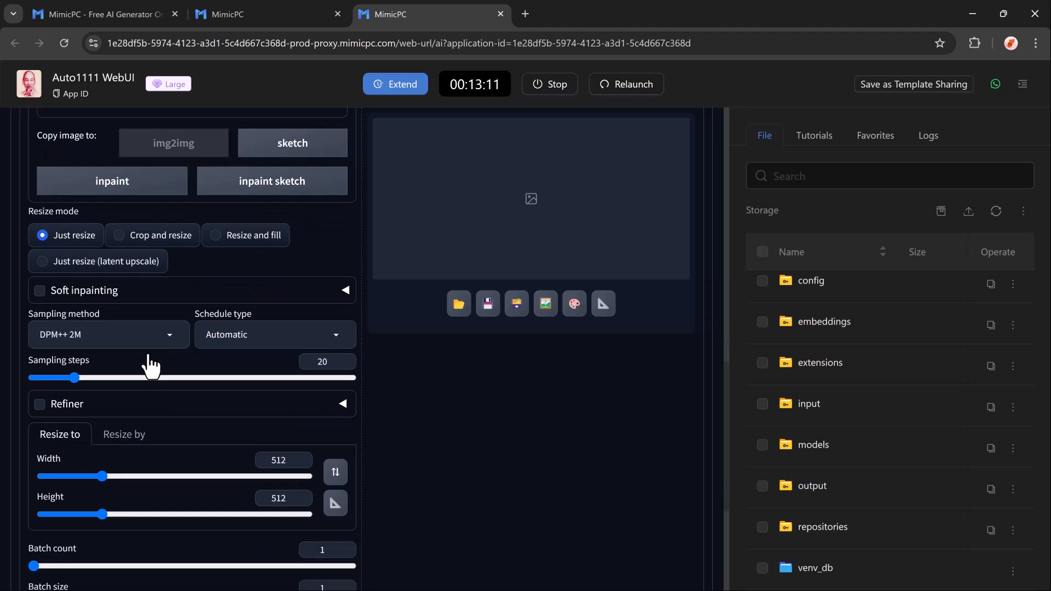
pyautogui.moveTo(107, 352)
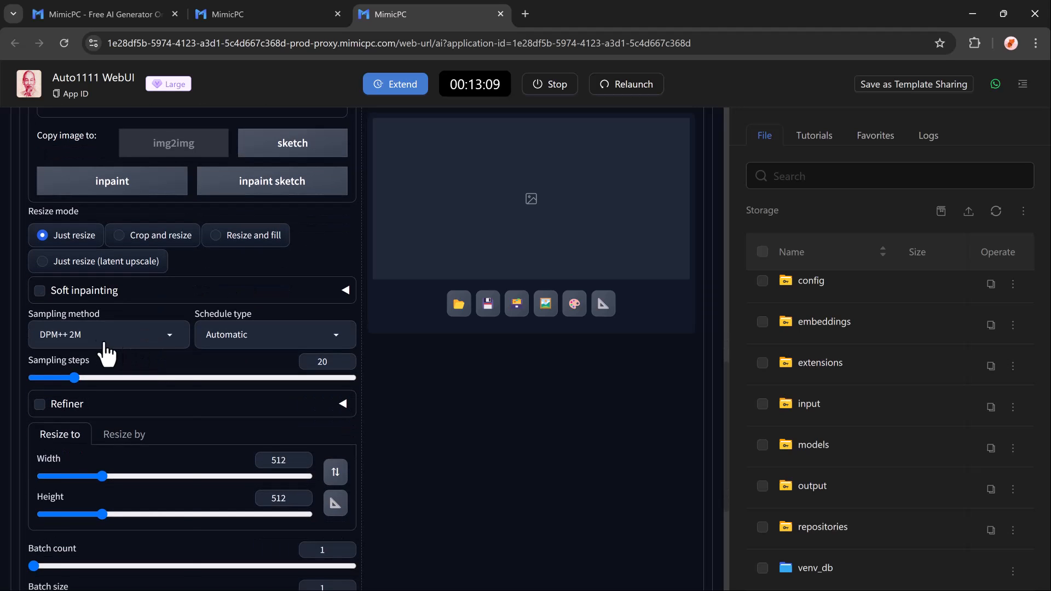
pyautogui.click(107, 335)
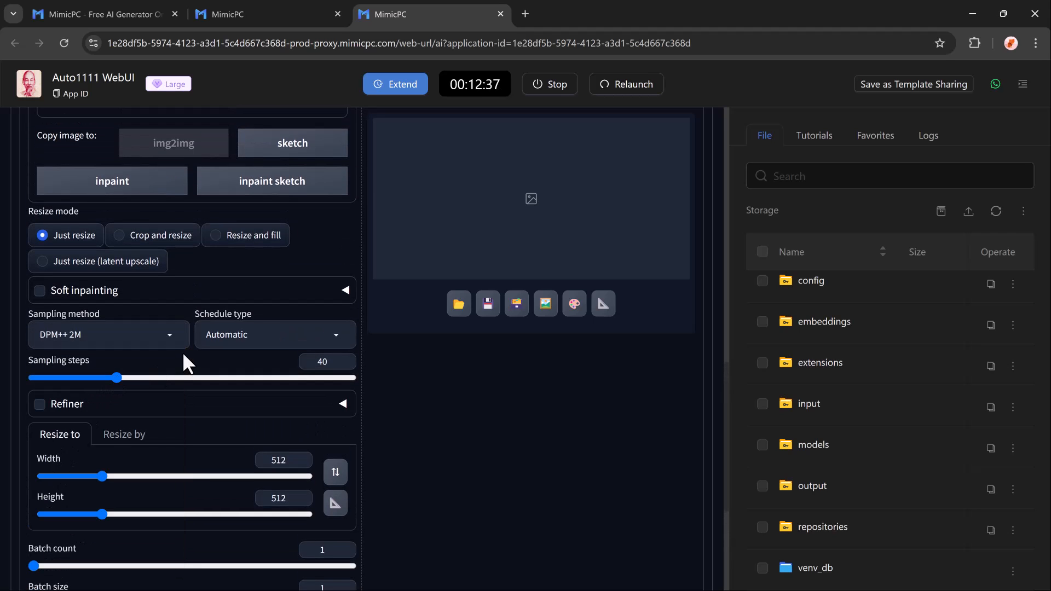
pyautogui.moveTo(153, 367)
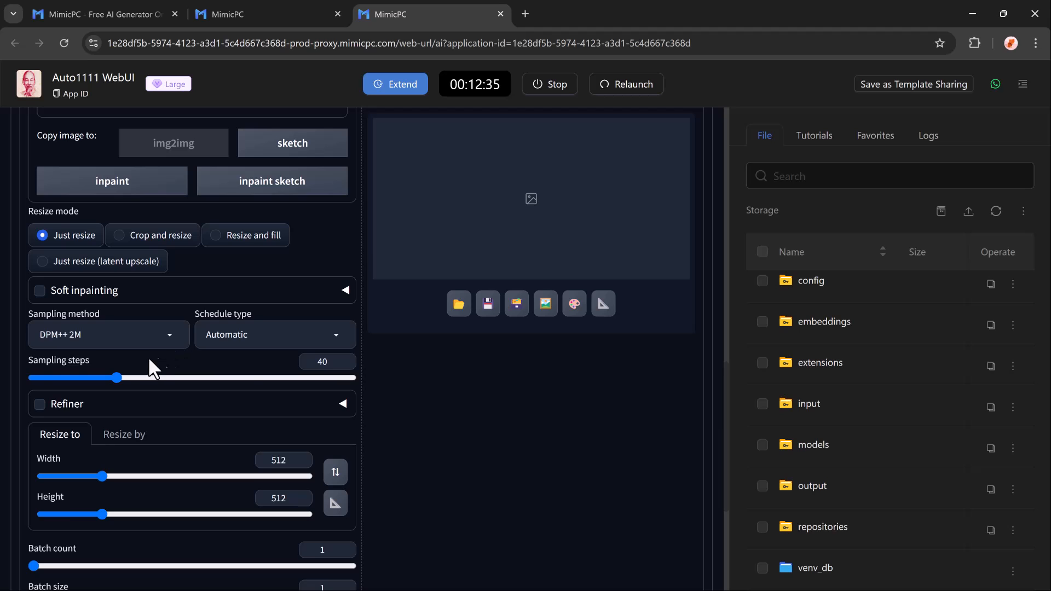
pyautogui.scroll(-3)
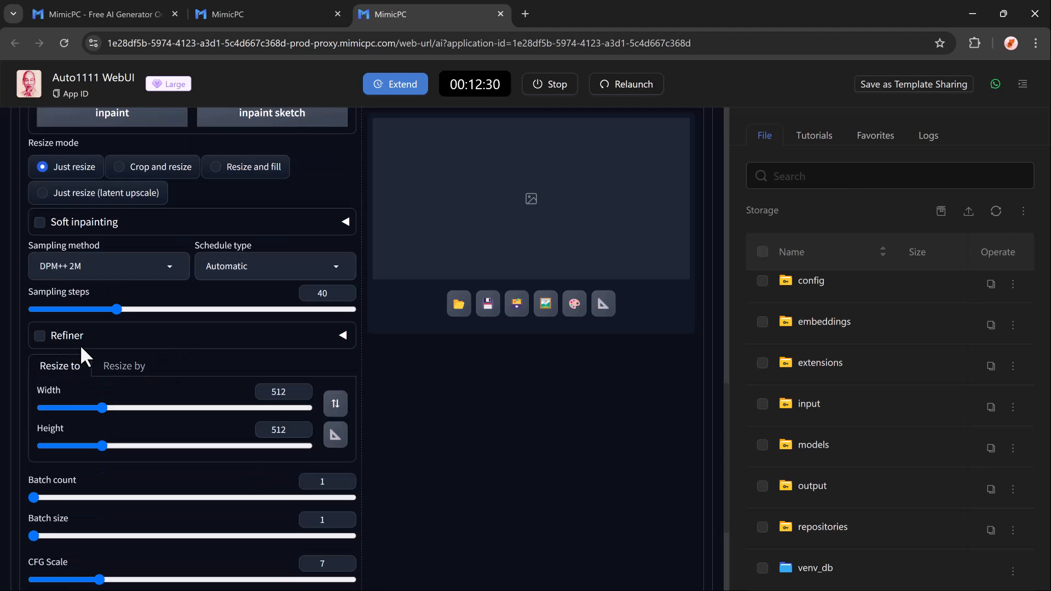
pyautogui.scroll(-3)
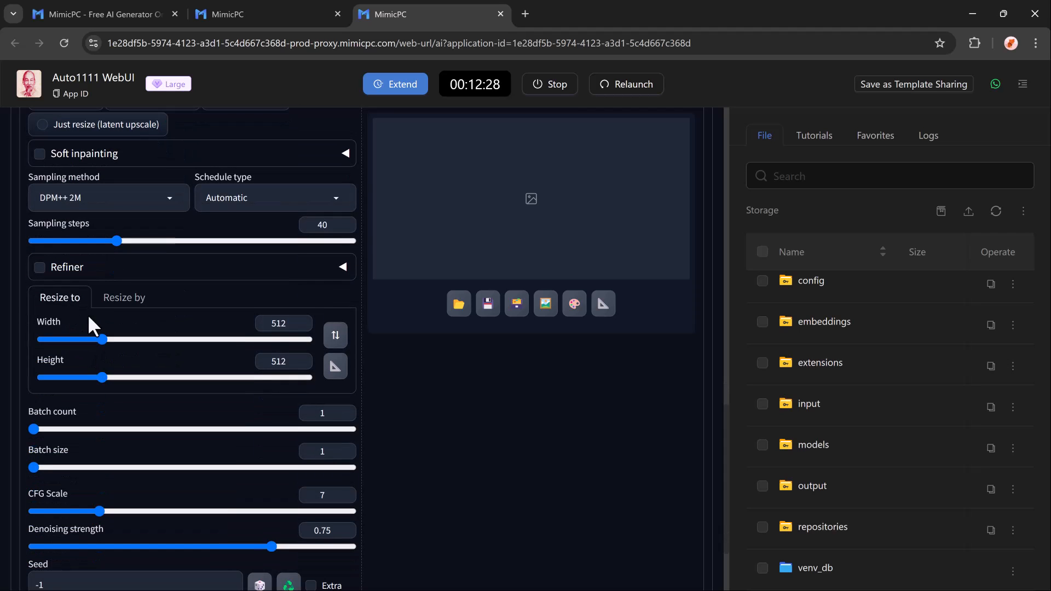
# - Use latent upscale resize mode, write the curly-waves hair with flower accessory prompt, and generate
pyautogui.scroll(3)
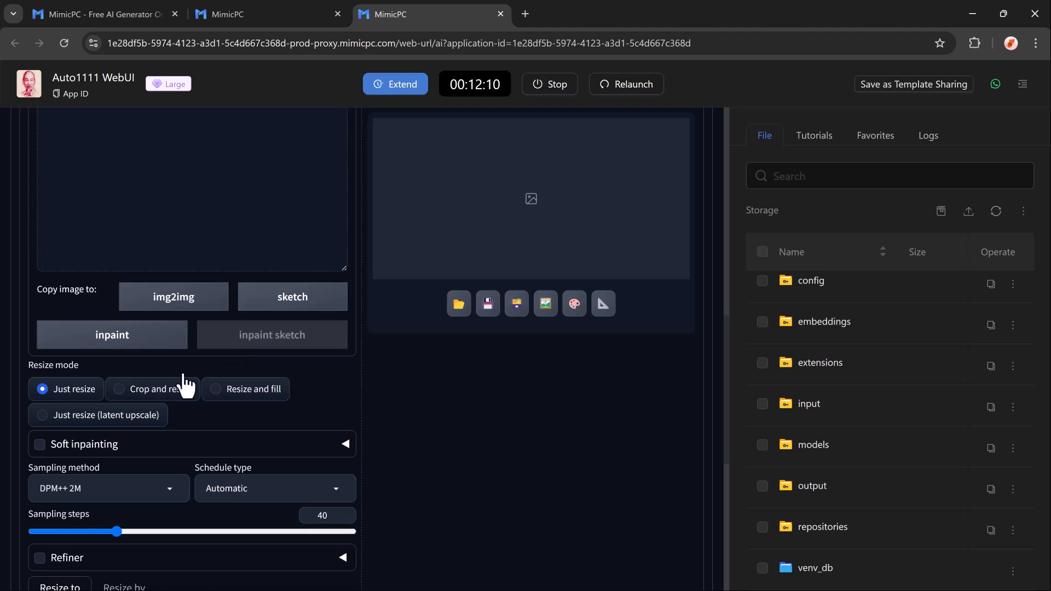
pyautogui.click(43, 415)
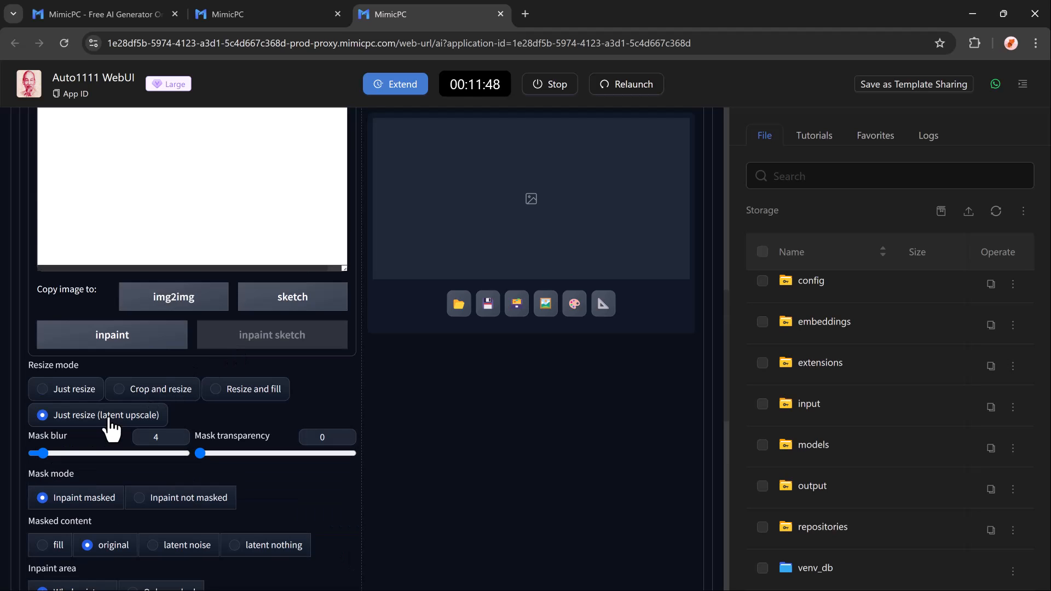
pyautogui.moveTo(128, 401)
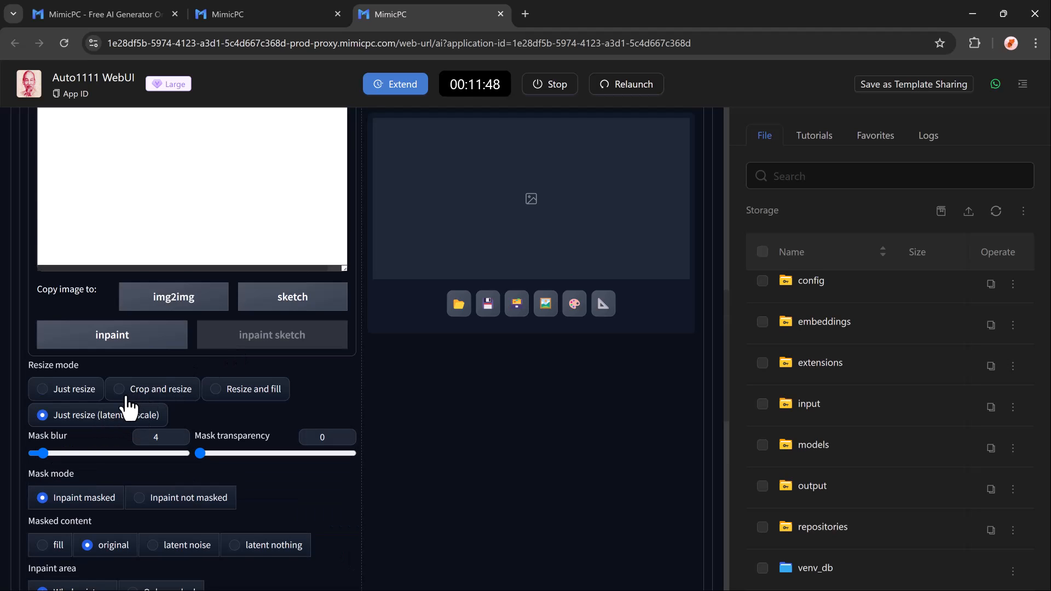
pyautogui.scroll(3)
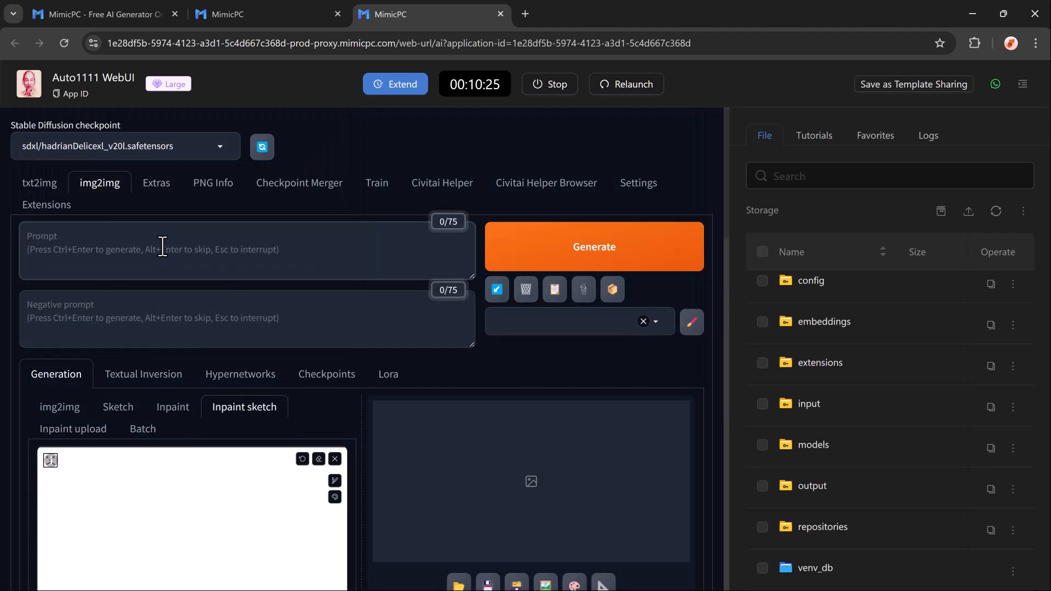
pyautogui.write('Her hair is styled in curly waves,and she is wearing a flower accessory in her hair. She is looking into the distance with a calm expression. Behind her are a pair of white feather wings,resembling those of an angel')
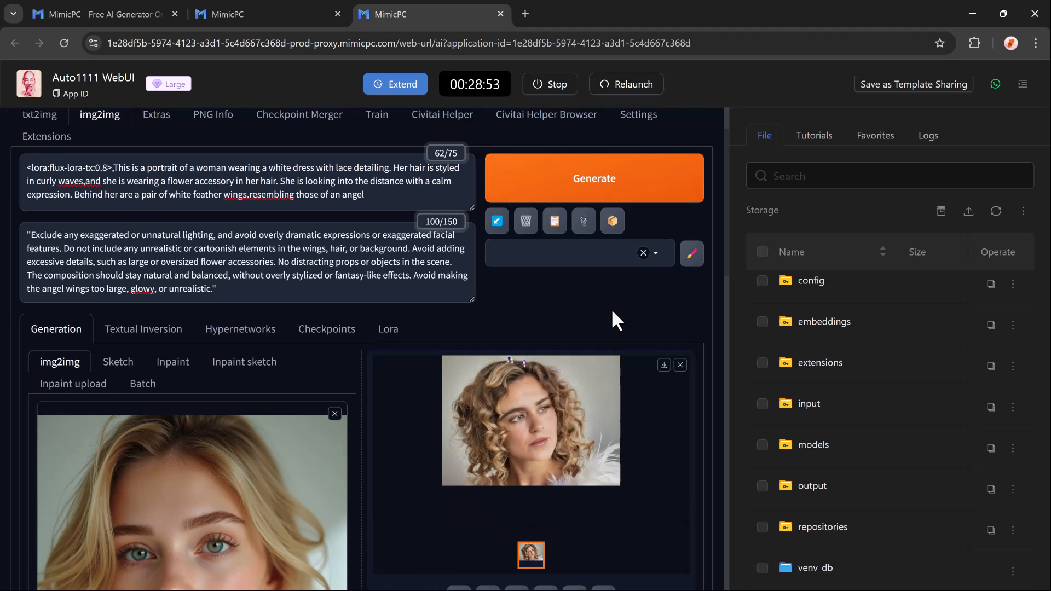
pyautogui.click(157, 115)
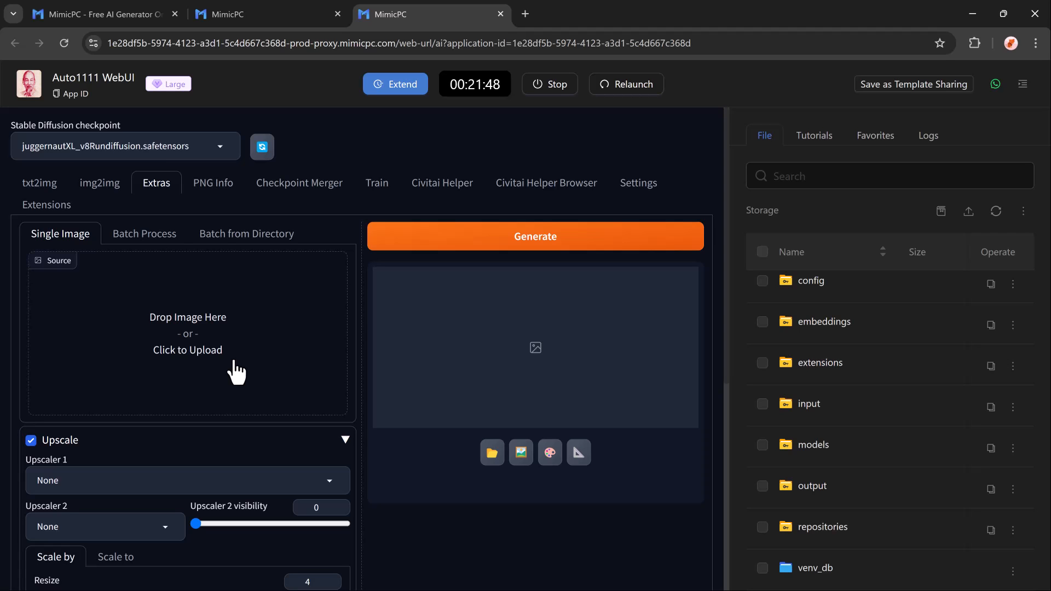
# - Upscale a long-haired portrait 4x with R-ESRGAN 4x+ in Extras Single Image
pyautogui.click(188, 338)
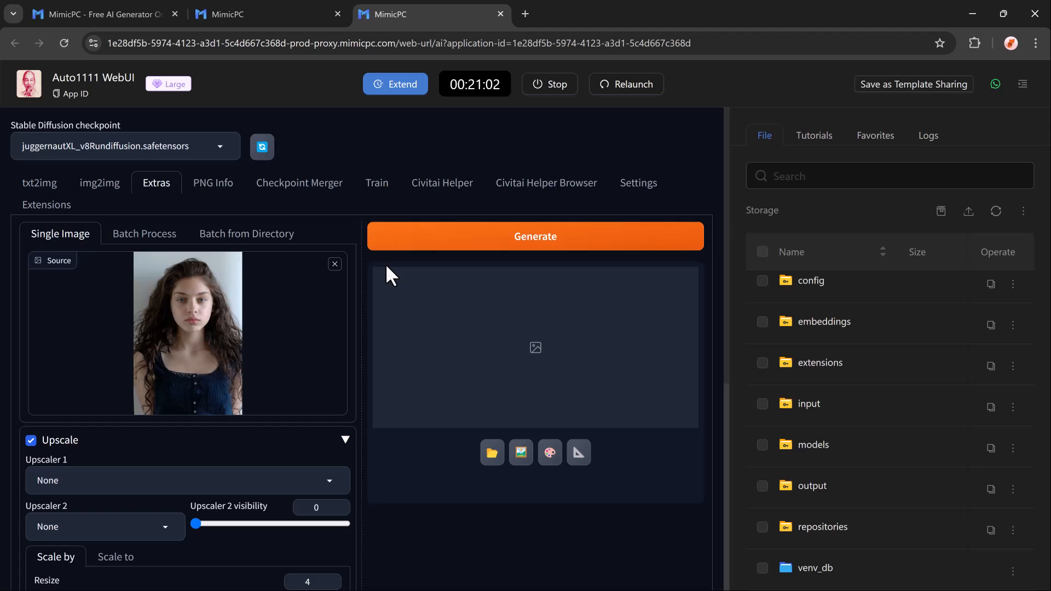
pyautogui.click(187, 479)
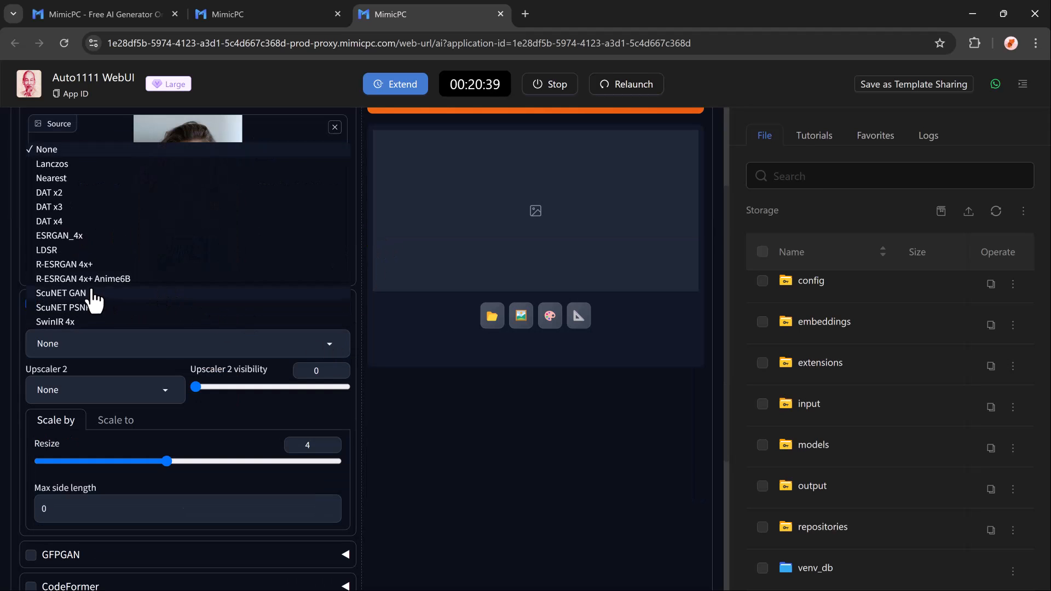
pyautogui.click(64, 264)
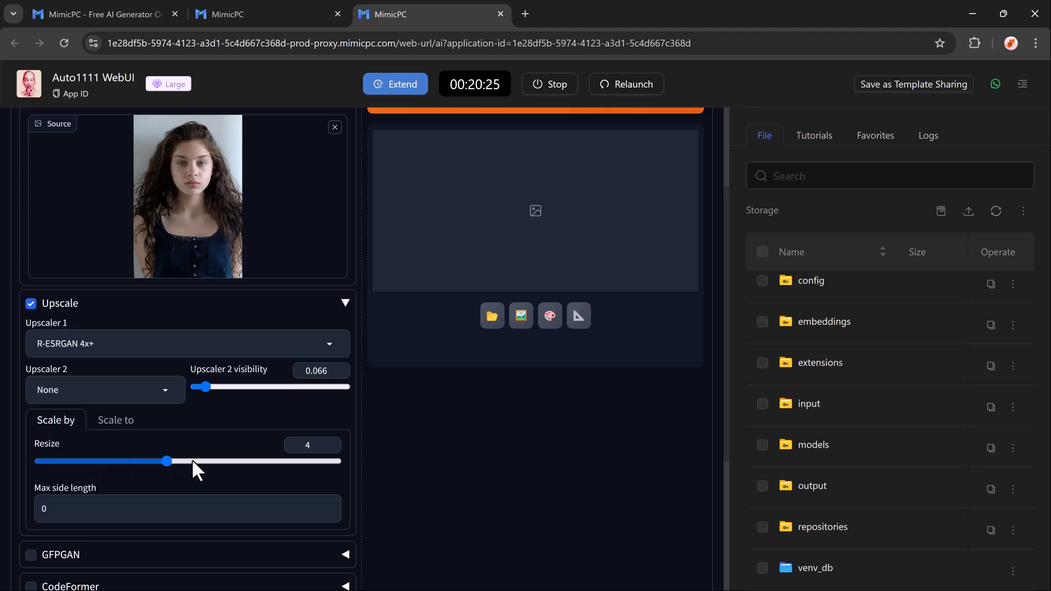
pyautogui.scroll(3)
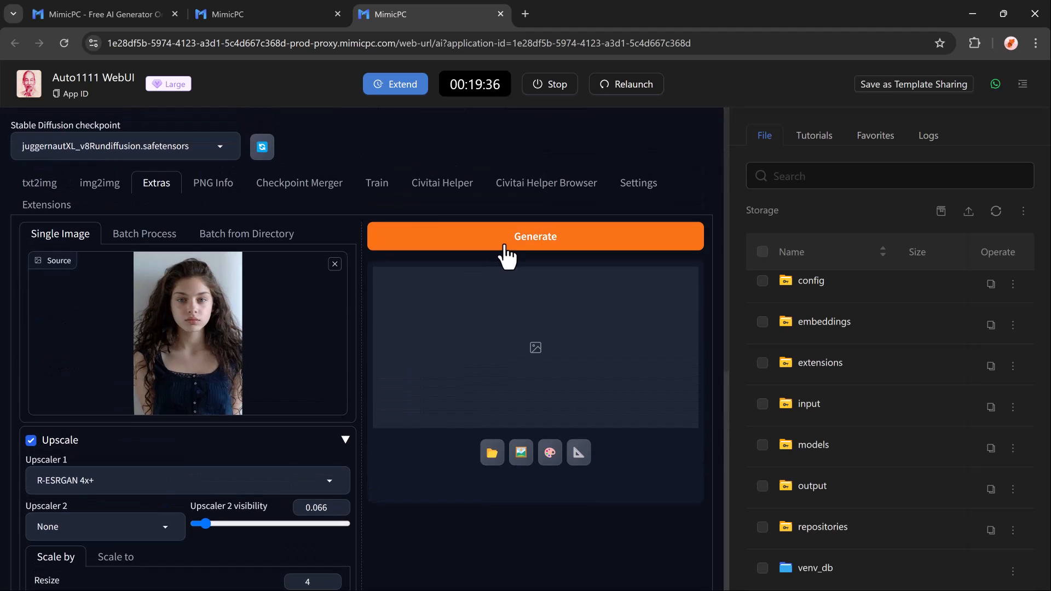
pyautogui.click(535, 236)
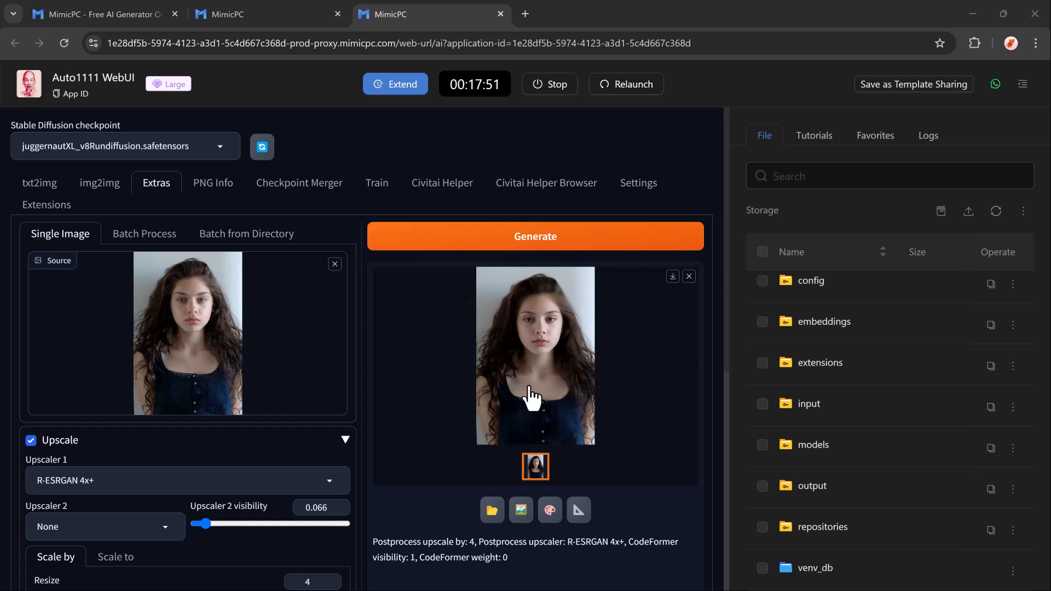
pyautogui.moveTo(530, 388)
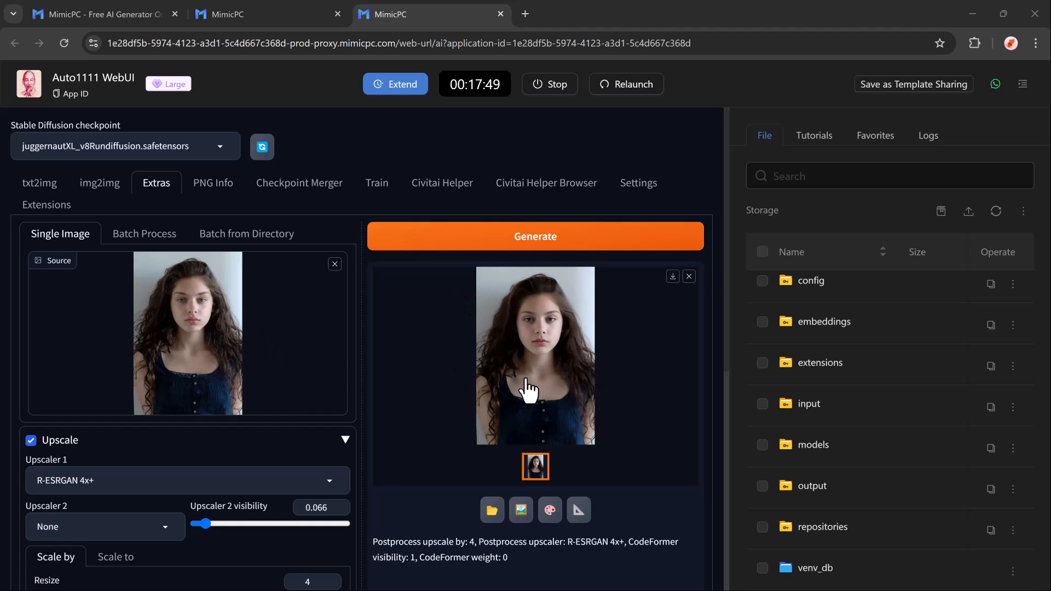
pyautogui.moveTo(52, 225)
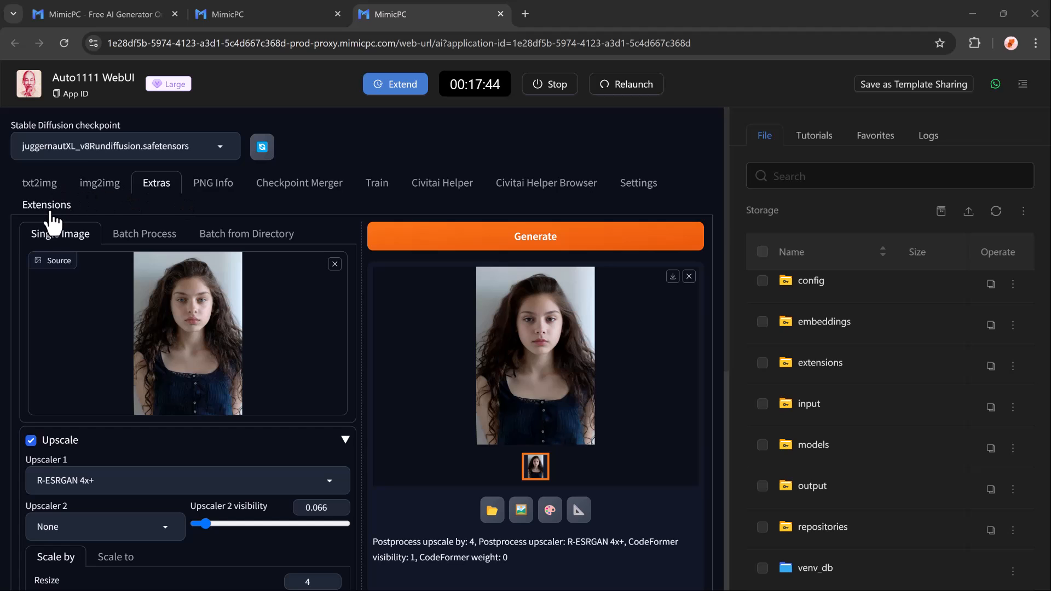
# - Review the Extensions Available and Install from URL sections, returning to Installed
pyautogui.click(46, 205)
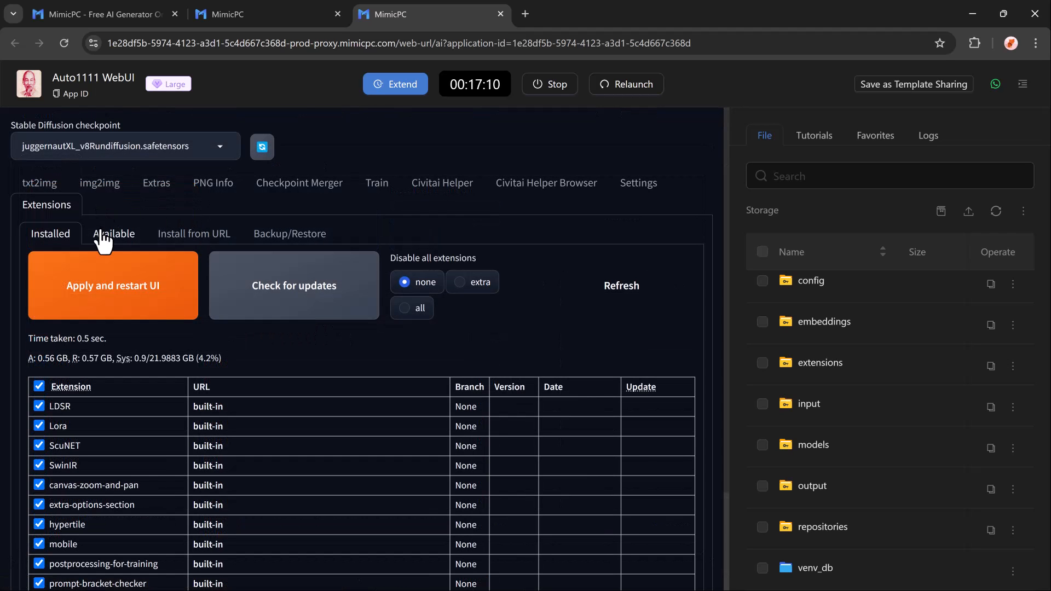
pyautogui.moveTo(186, 240)
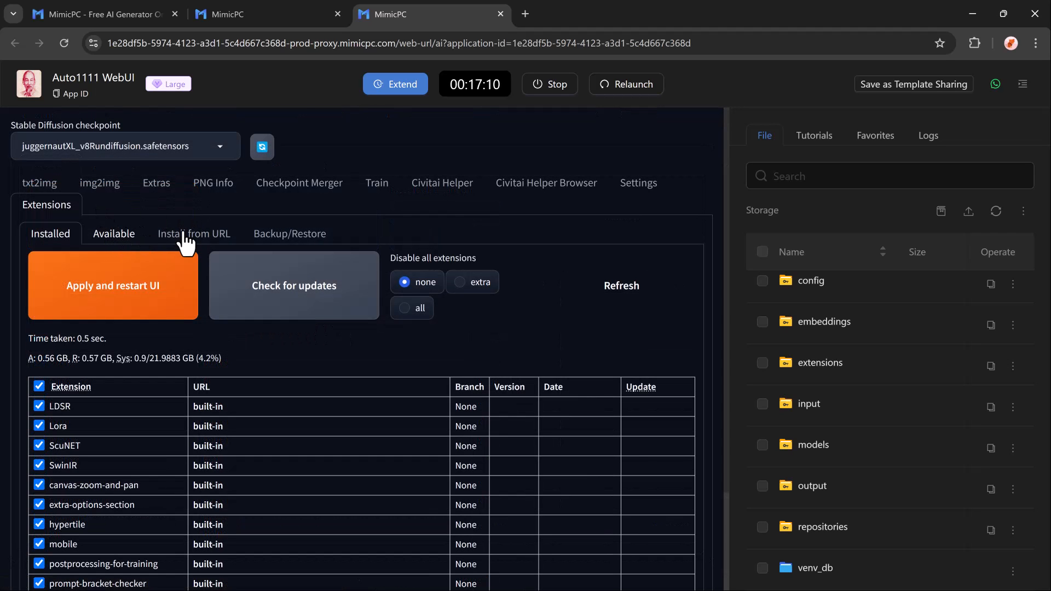
pyautogui.click(114, 233)
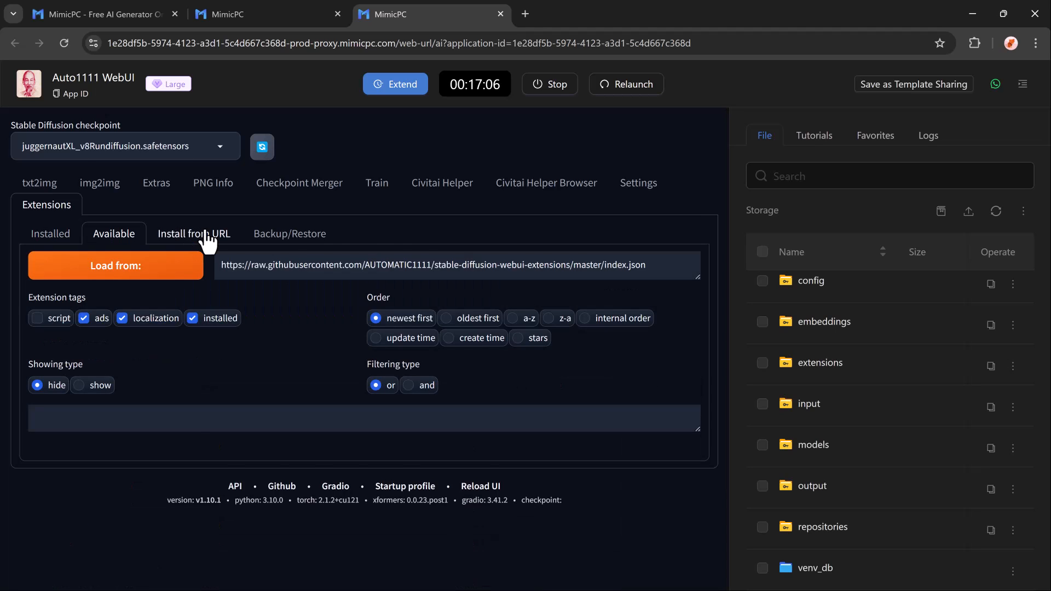
pyautogui.click(193, 233)
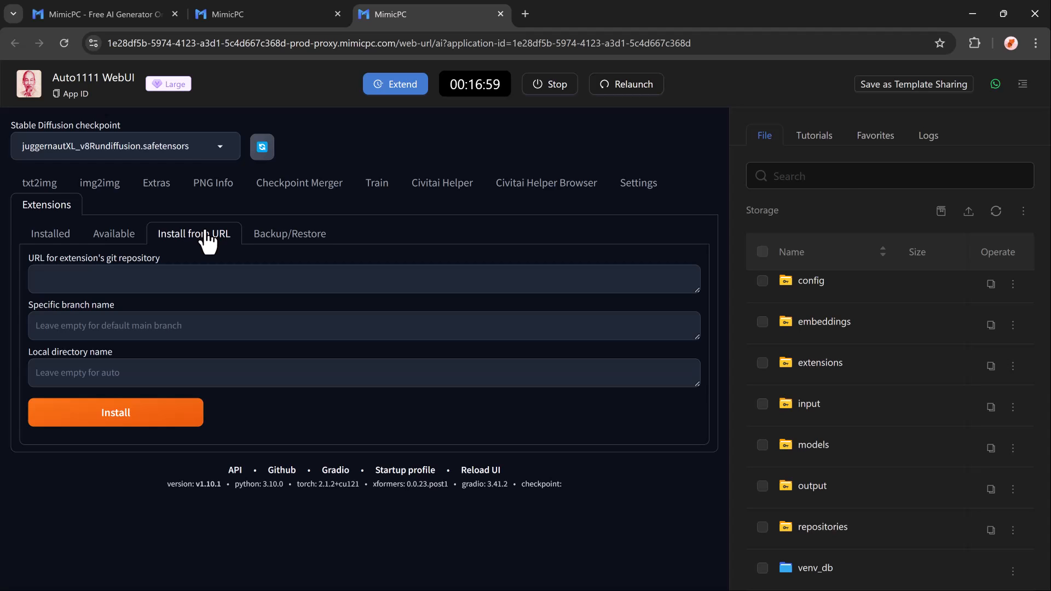
pyautogui.click(50, 233)
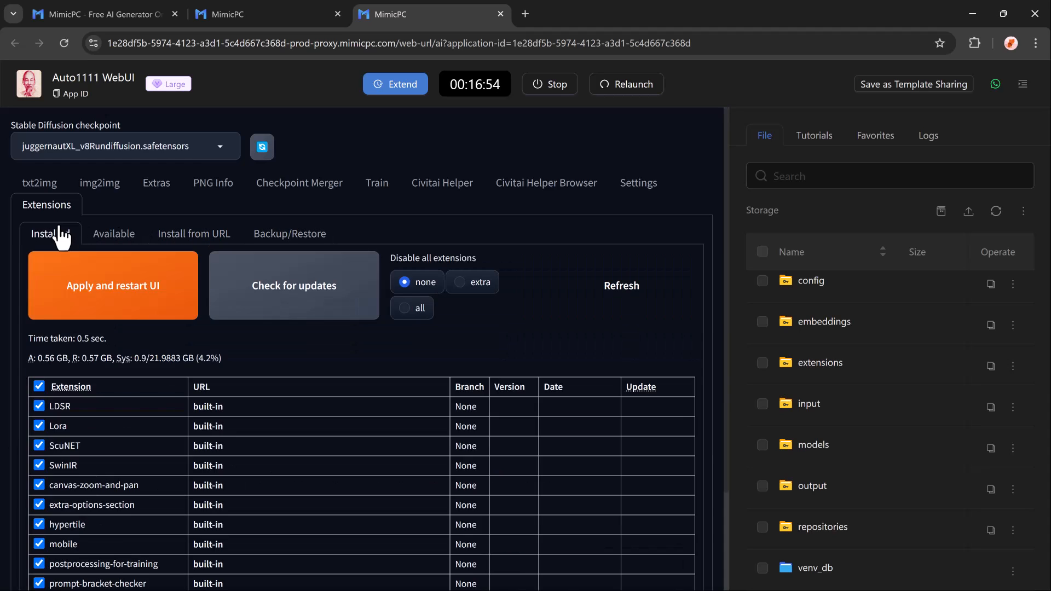
pyautogui.scroll(-3)
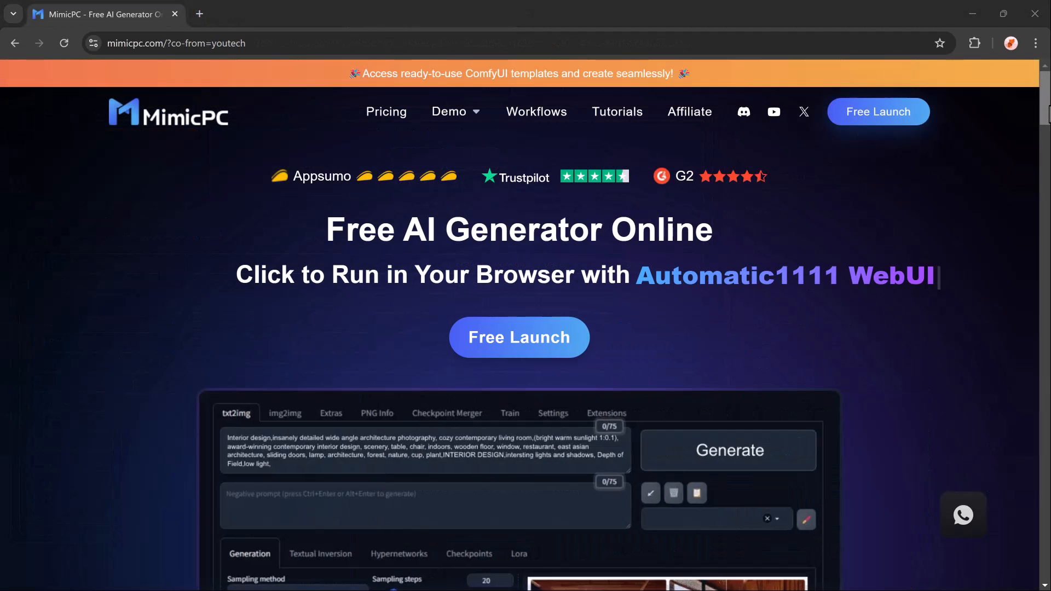
# - Scroll the MimicPC homepage through features, top apps, pricing plans and FAQ
pyautogui.scroll(-3)
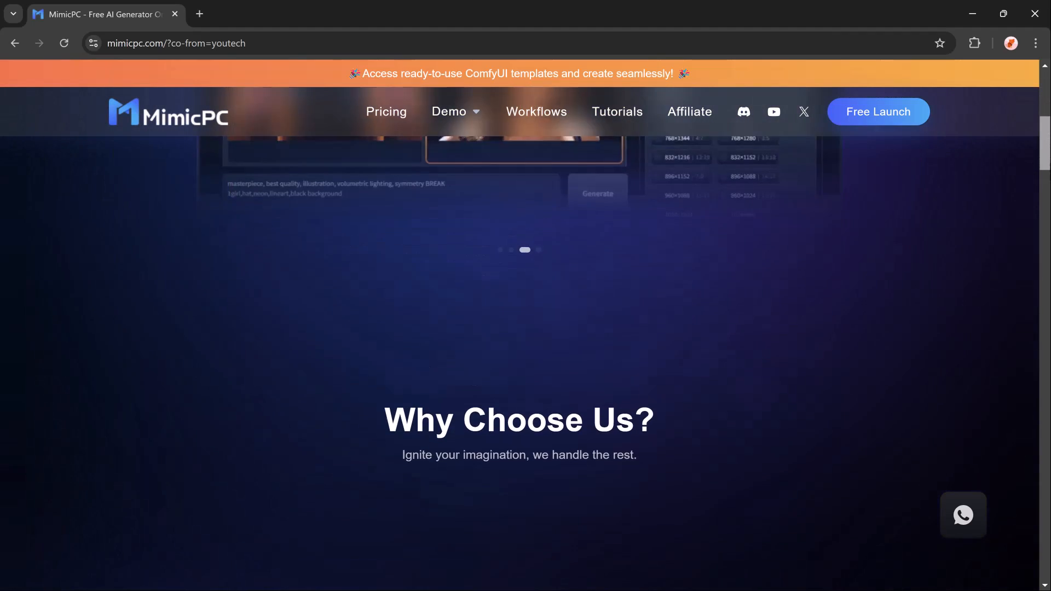
pyautogui.scroll(-3)
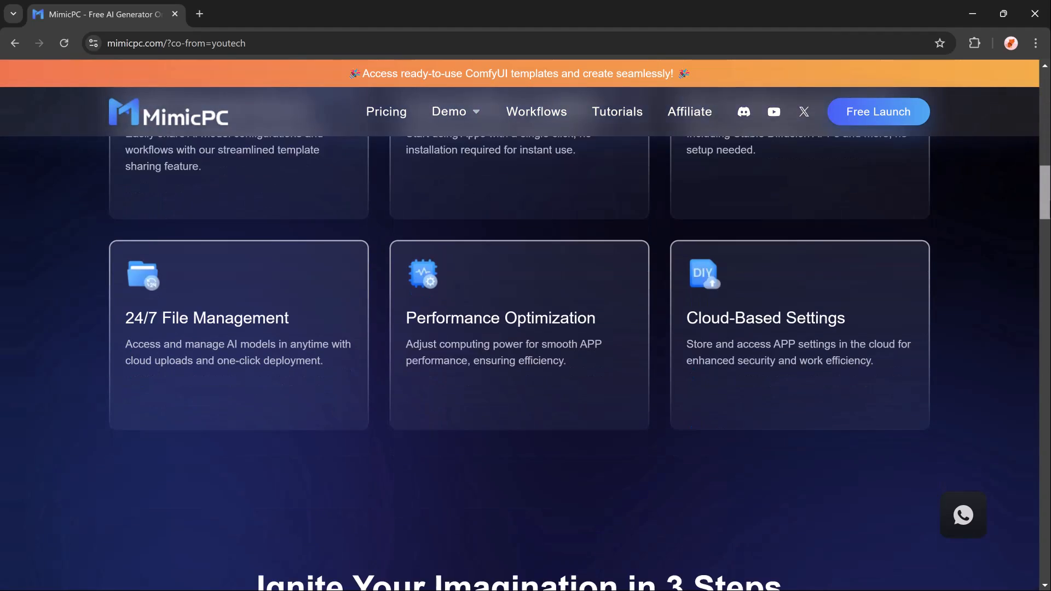
pyautogui.scroll(-3)
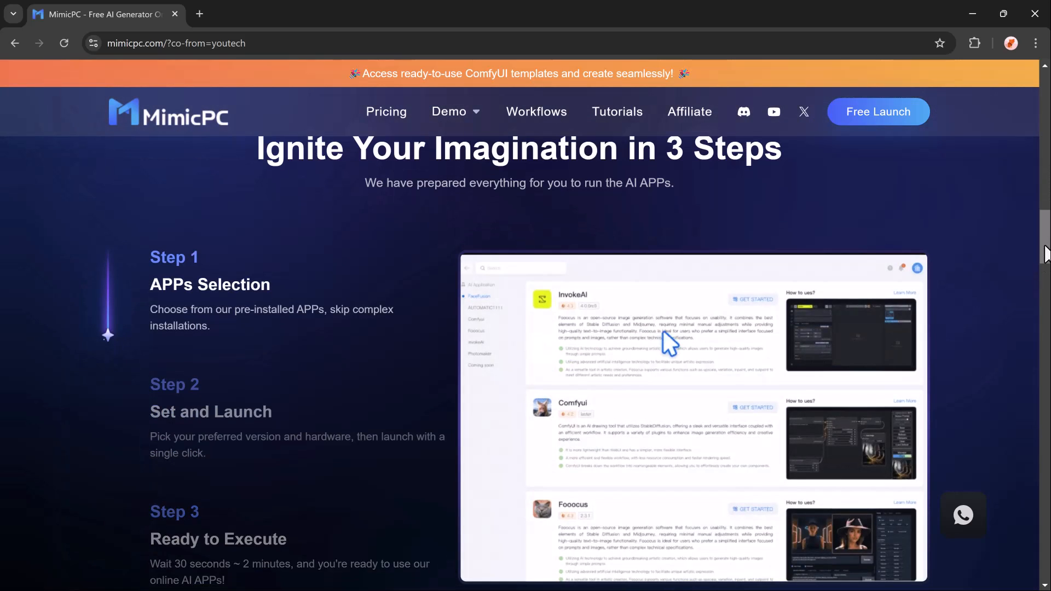
pyautogui.scroll(-3)
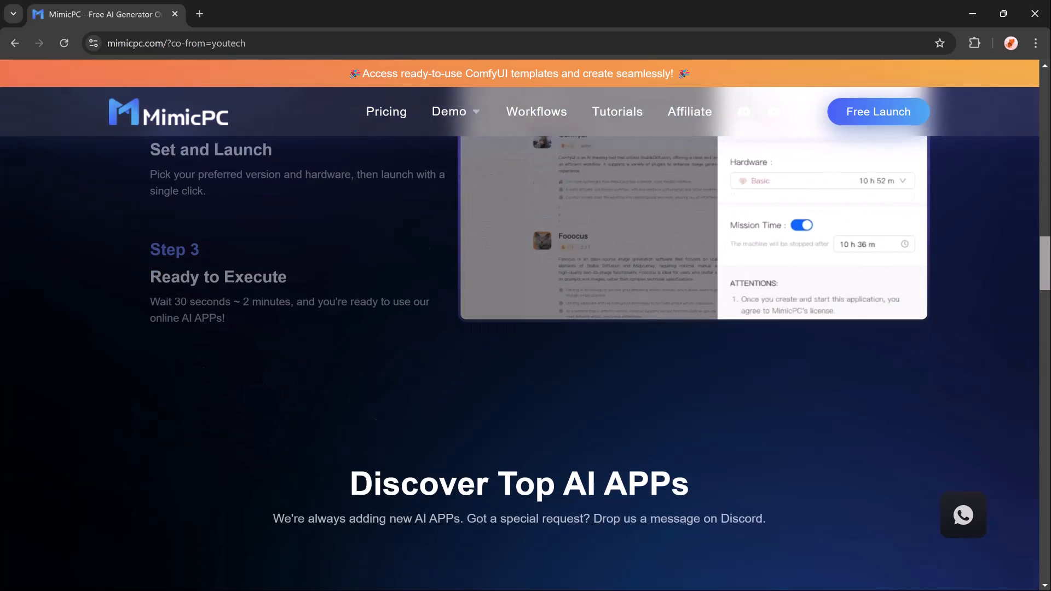
pyautogui.scroll(-3)
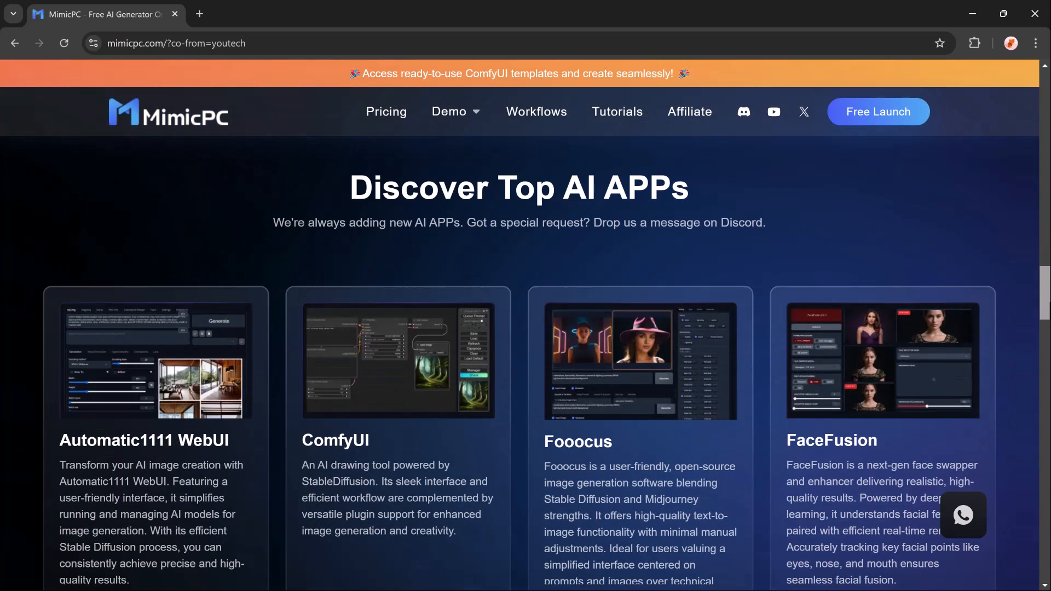
pyautogui.scroll(-3)
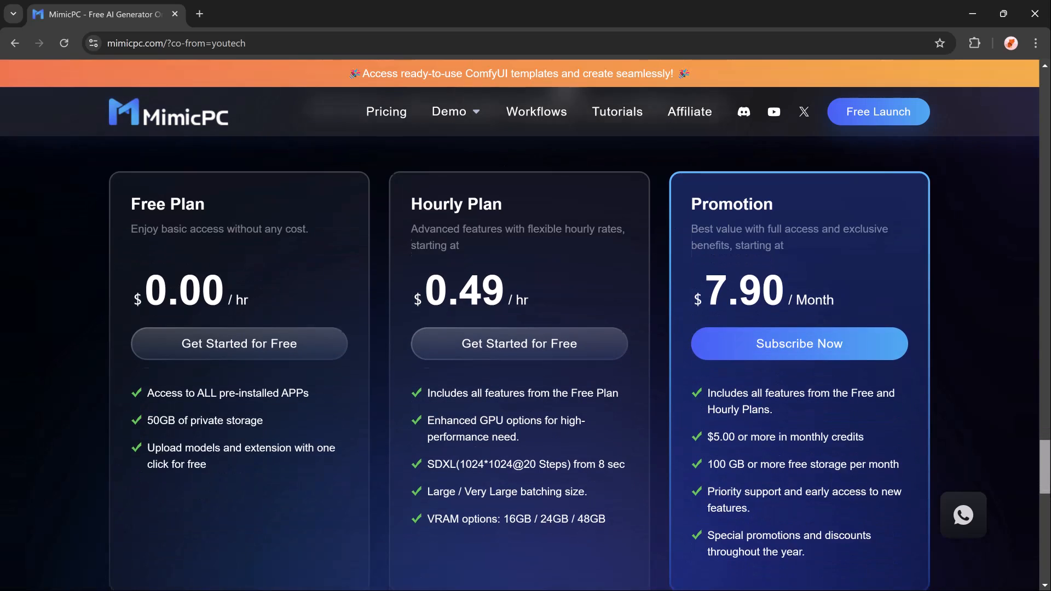
pyautogui.scroll(3)
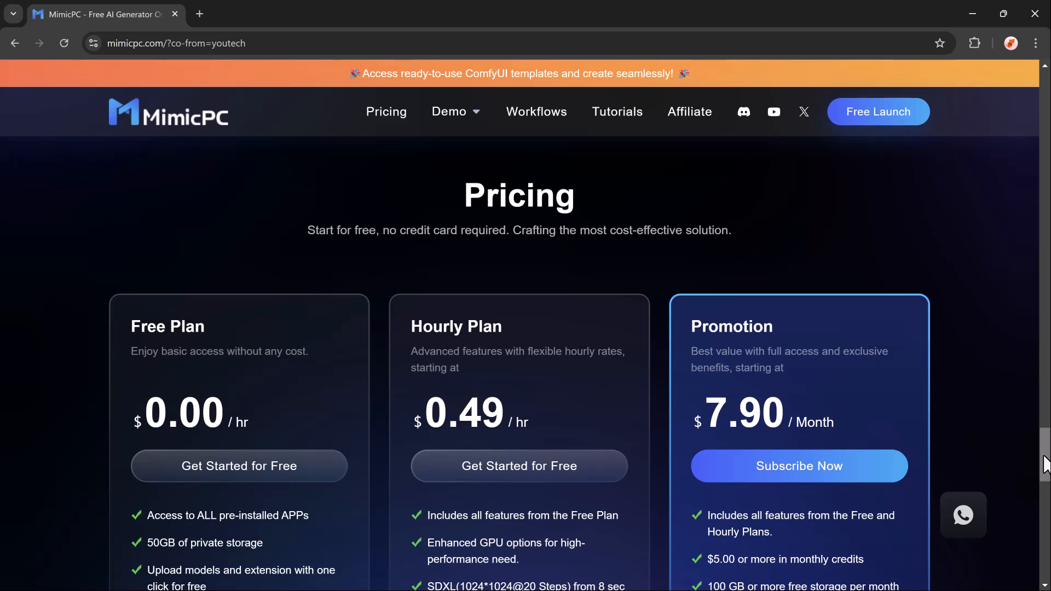
pyautogui.scroll(-3)
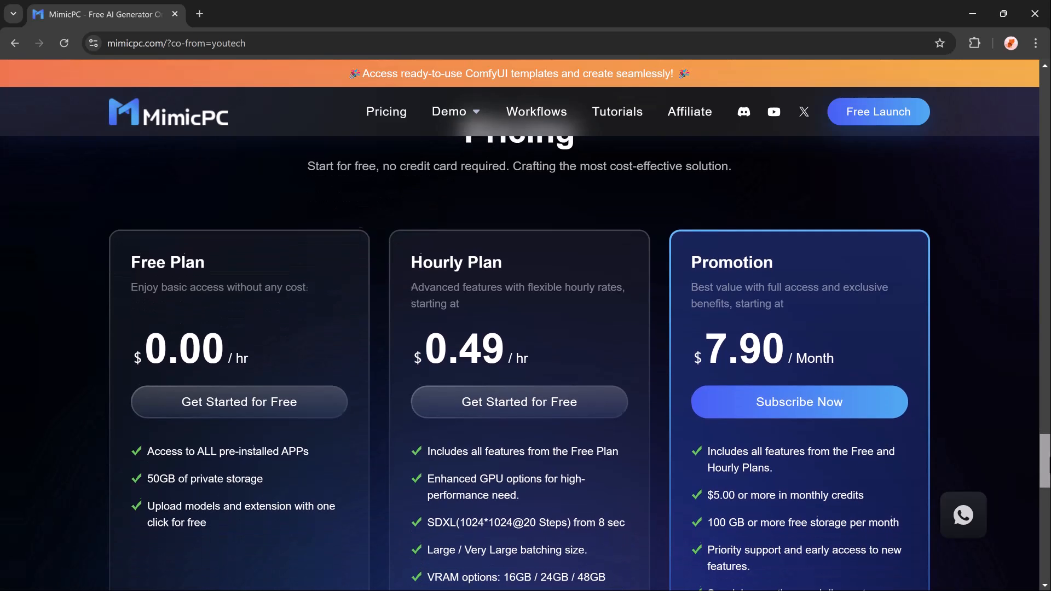
pyautogui.scroll(-3)
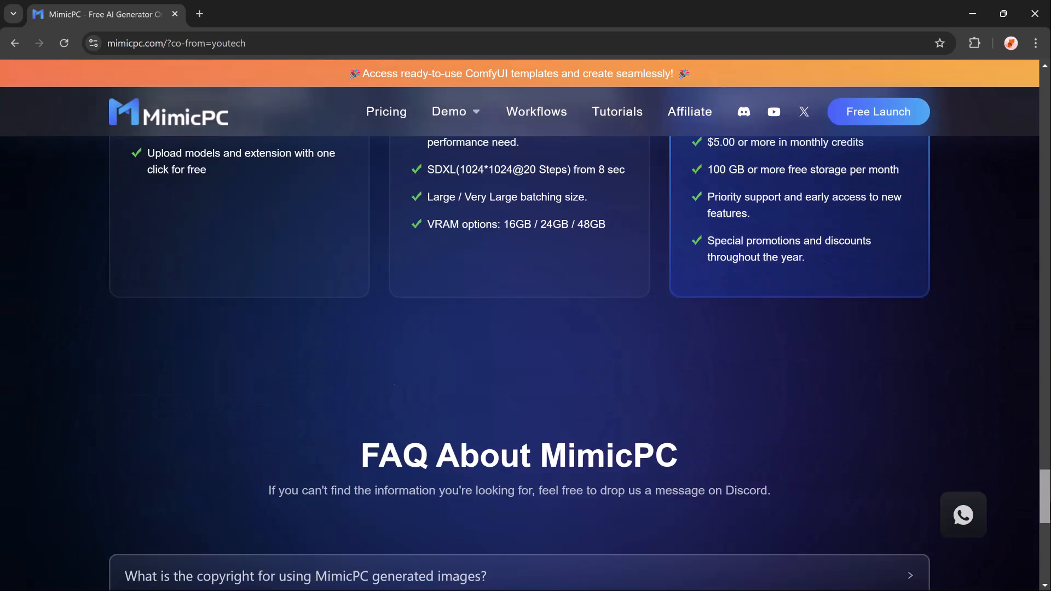